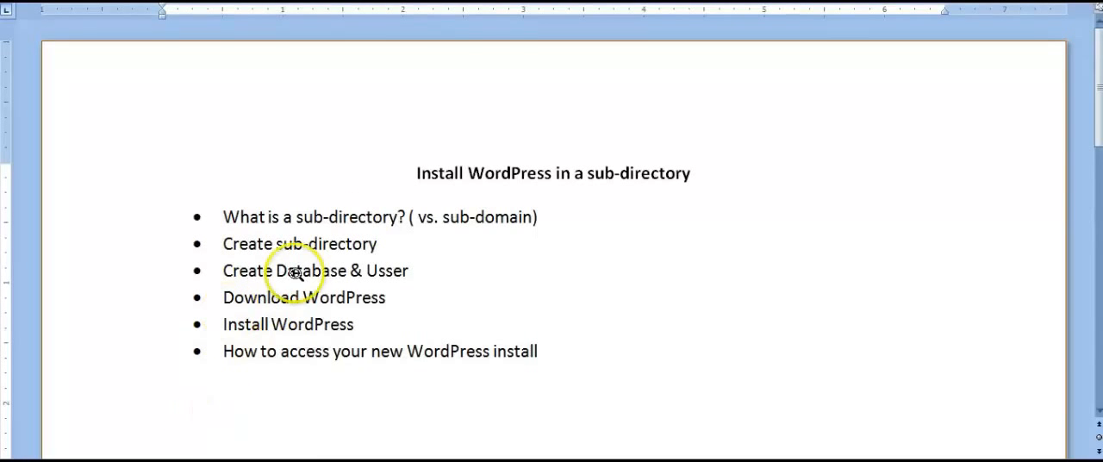
mouse_move(541, 189)
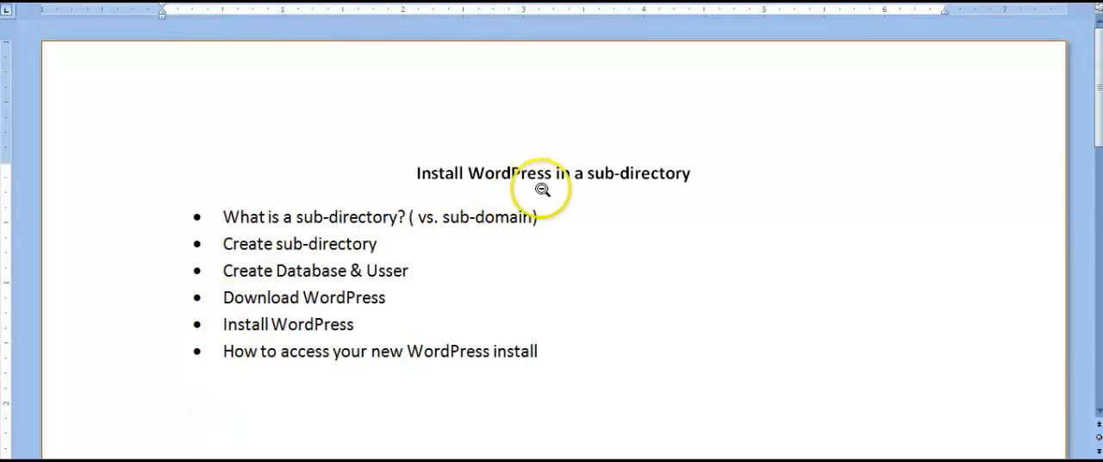
mouse_move(641, 206)
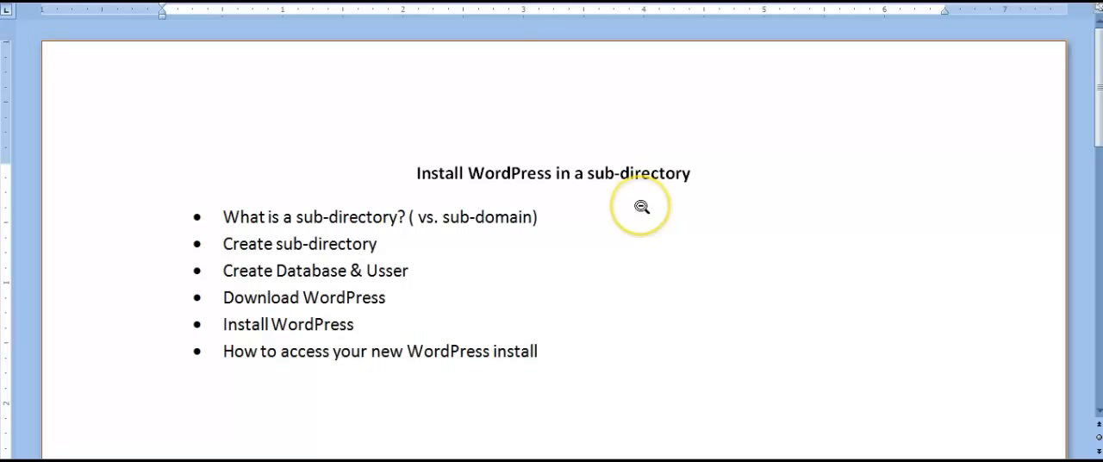
mouse_move(642, 206)
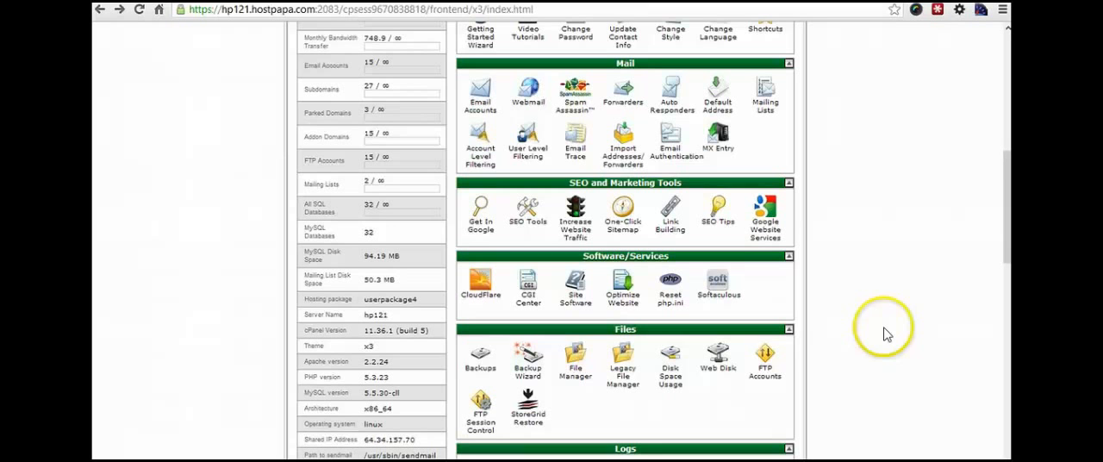
mouse_move(904, 334)
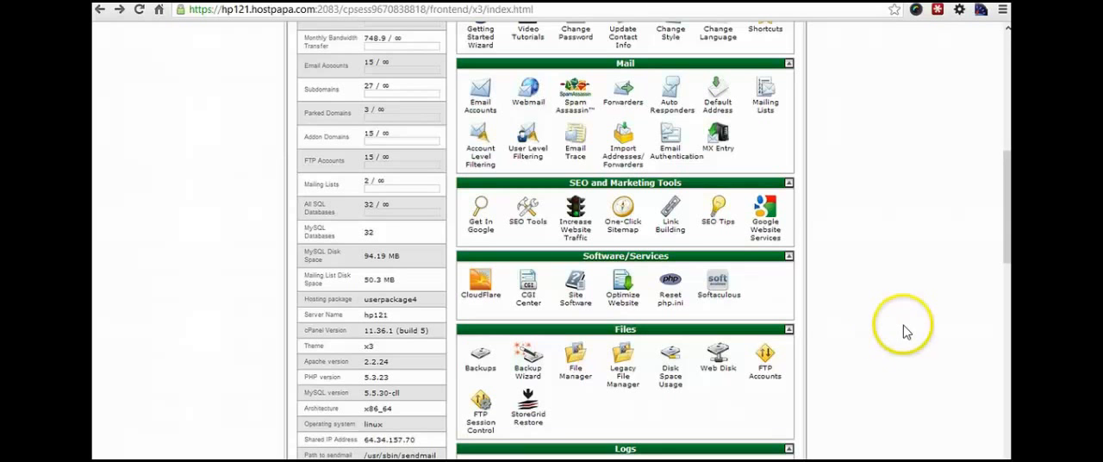
mouse_move(866, 217)
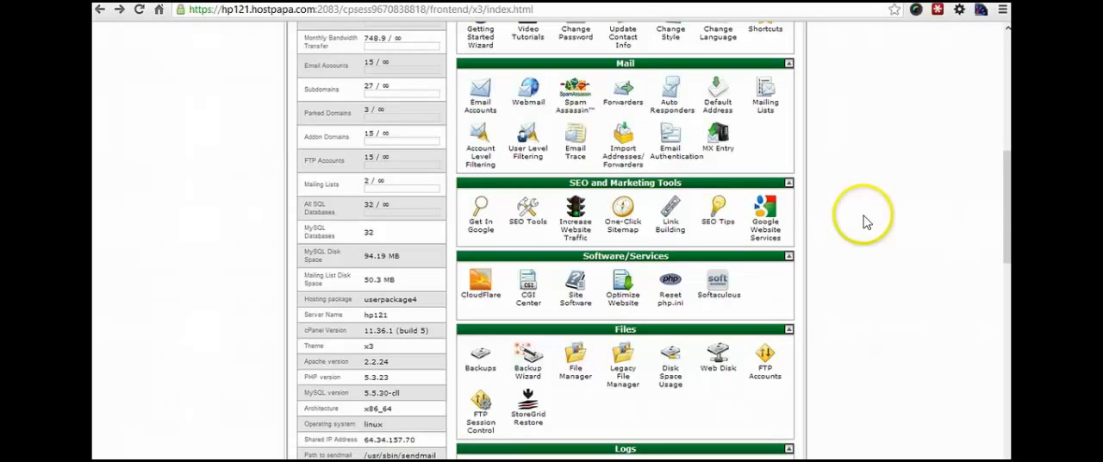
mouse_move(427, 82)
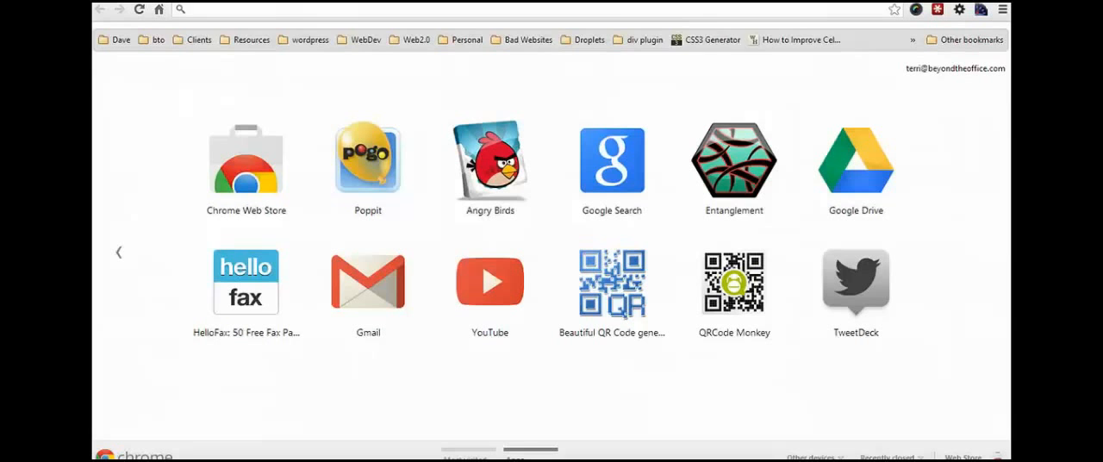
Illustrate subdomain squeezepage.yourdomain.com versus sub-directory yourdomain.com/squeezepage in the address bar, then discard them.
type("squeezepage.your")
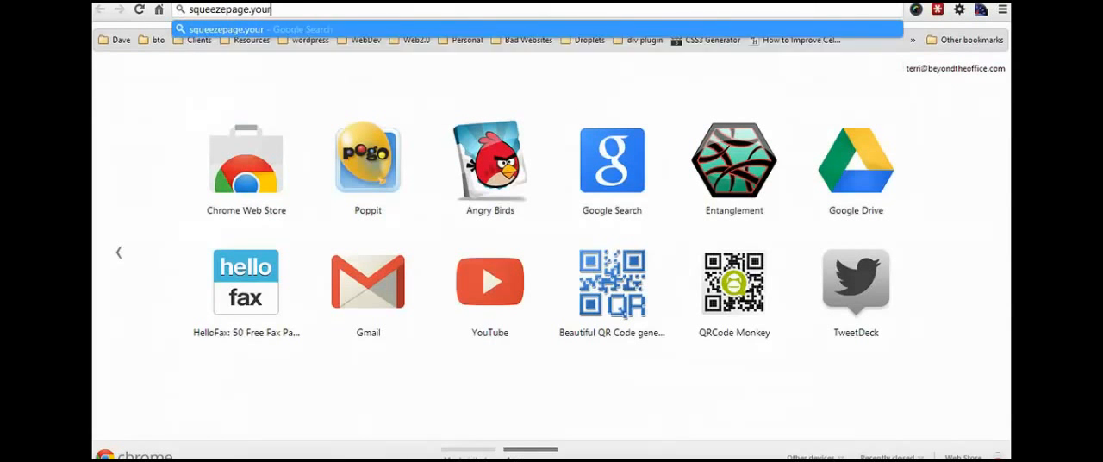
type("domain.com")
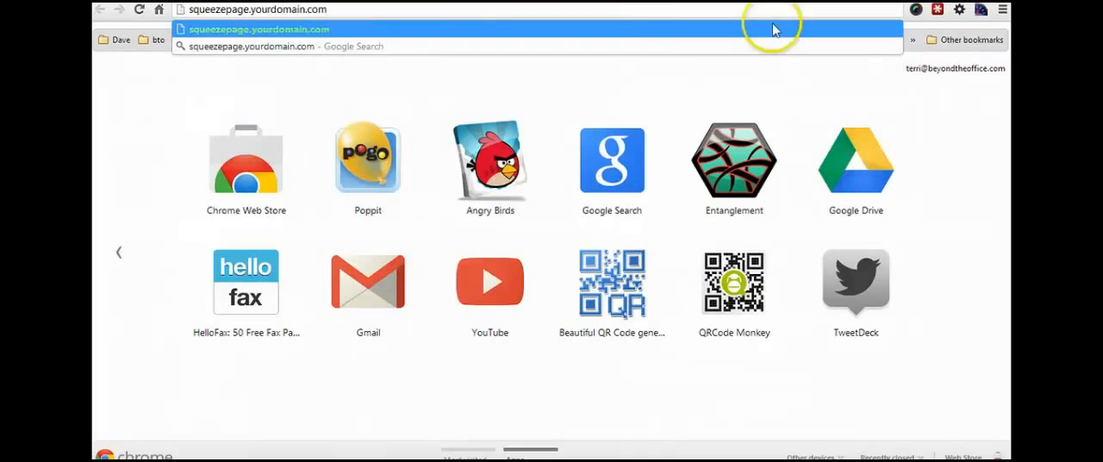
mouse_move(246, 10)
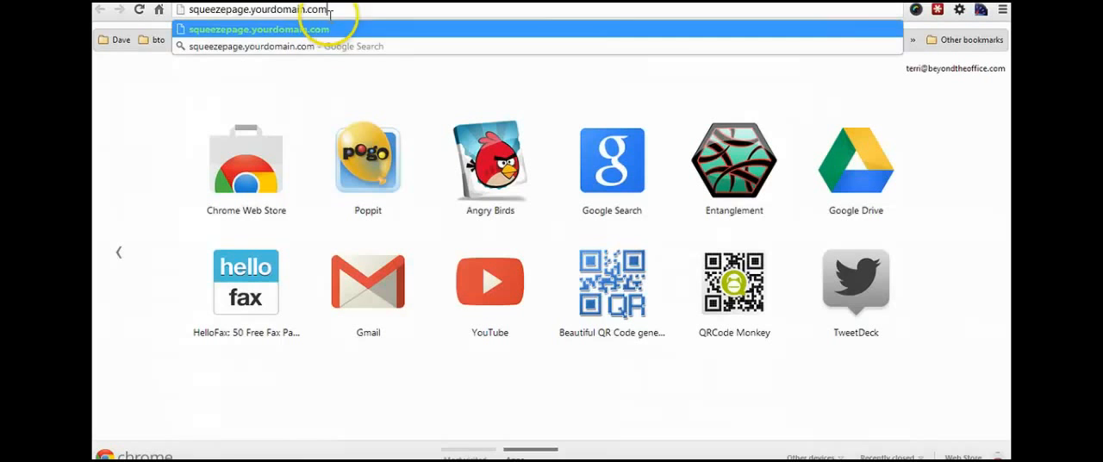
type("yourdomain.com")
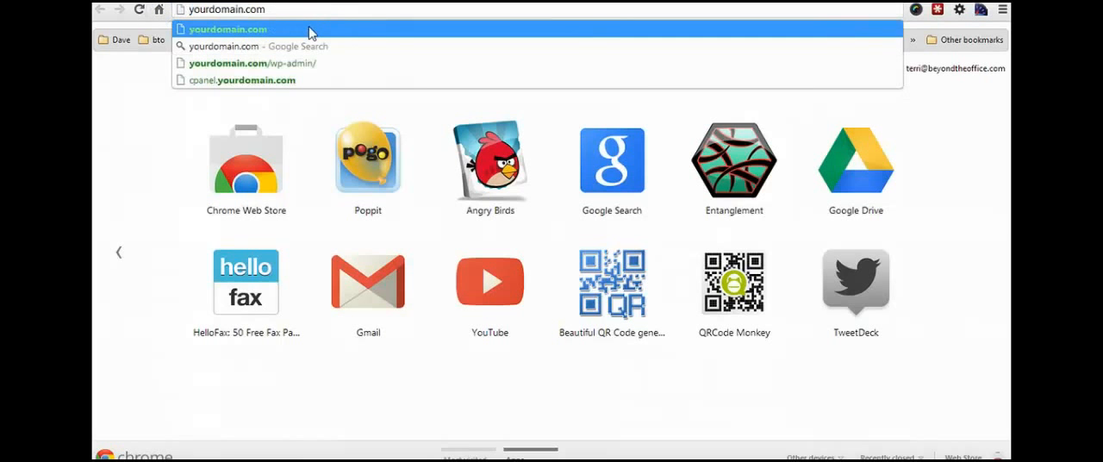
type("/squeezepage.")
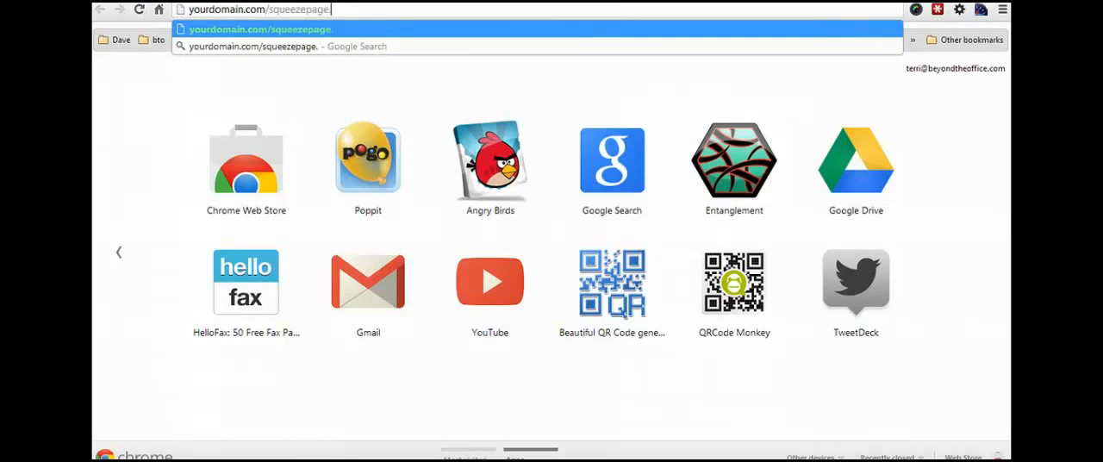
mouse_move(309, 32)
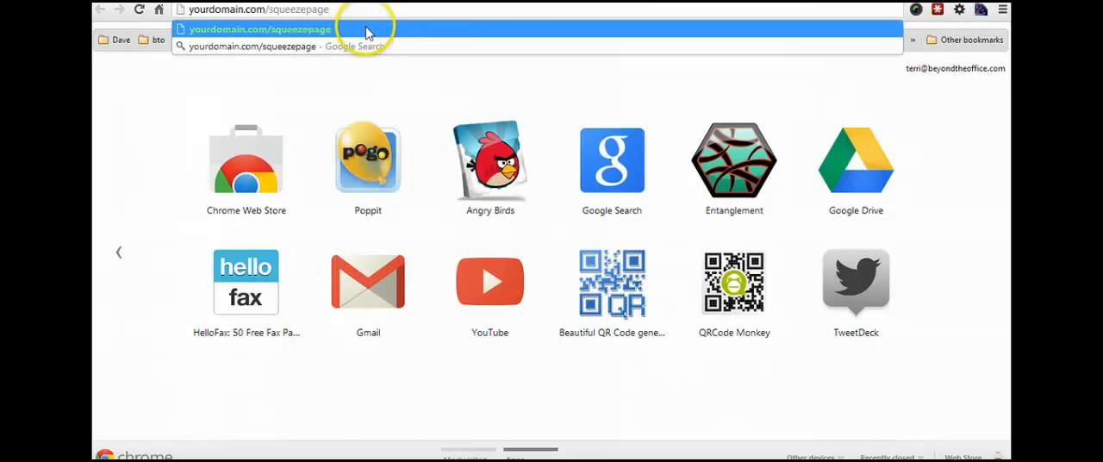
mouse_move(295, 9)
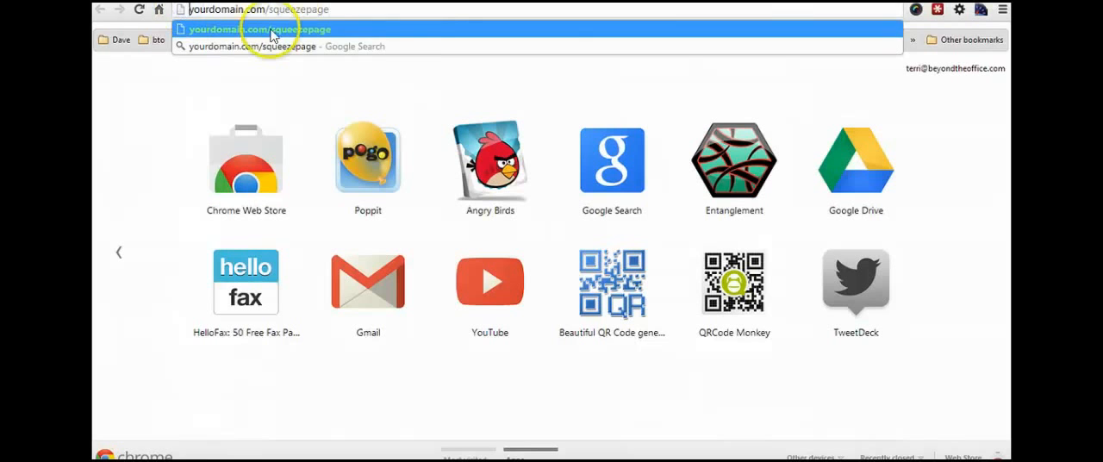
type("squeezepage.yourdomain.com/squeezepage")
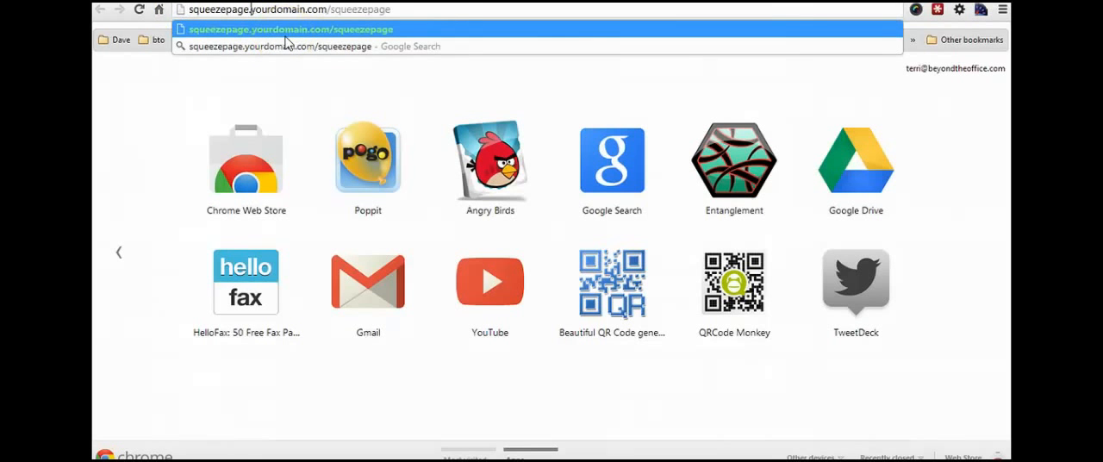
key("Backspace")
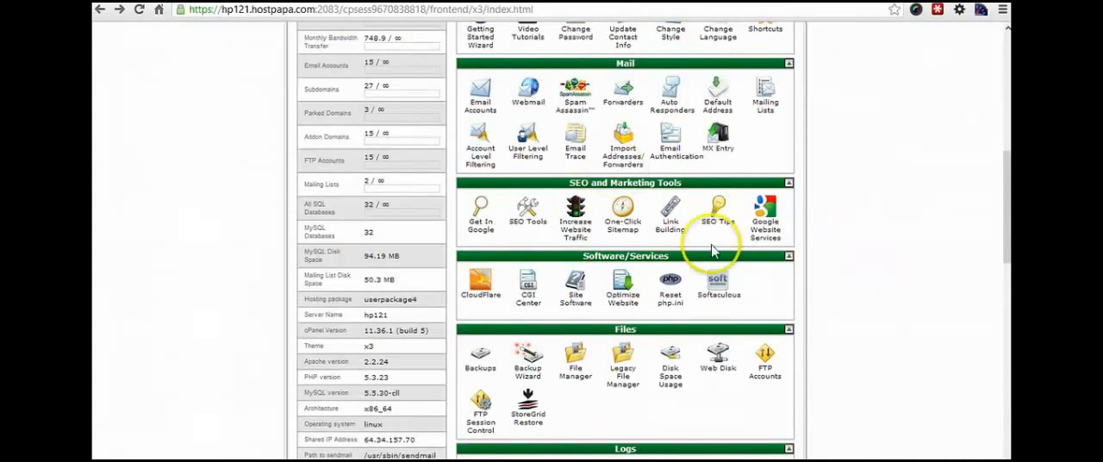
In File Manager, create a subd folder in public_html/bto and open the empty squeezepage folder.
scroll("down", 3)
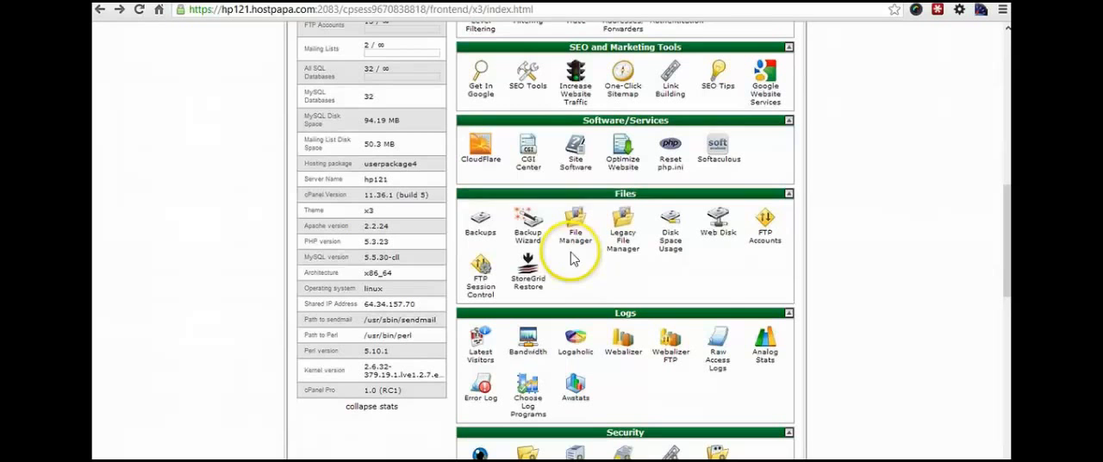
left_click(575, 223)
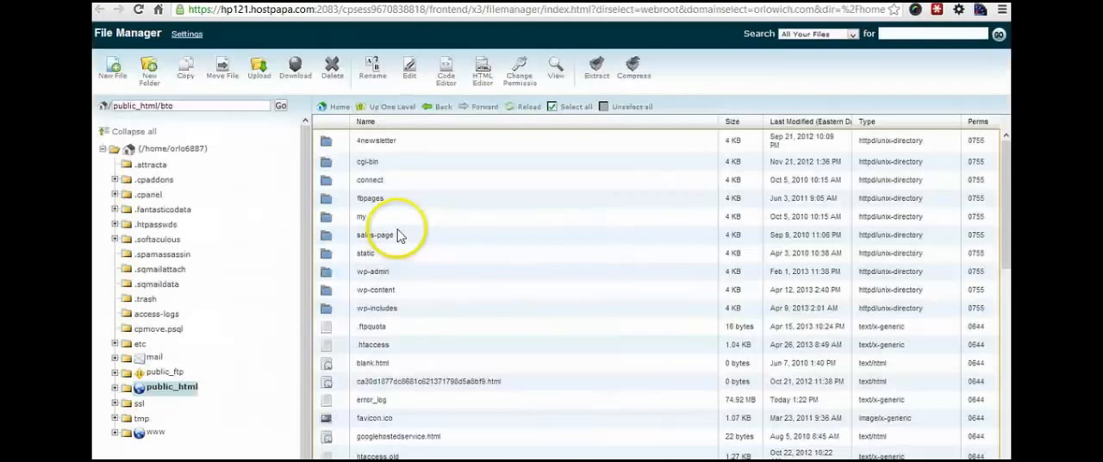
mouse_move(311, 155)
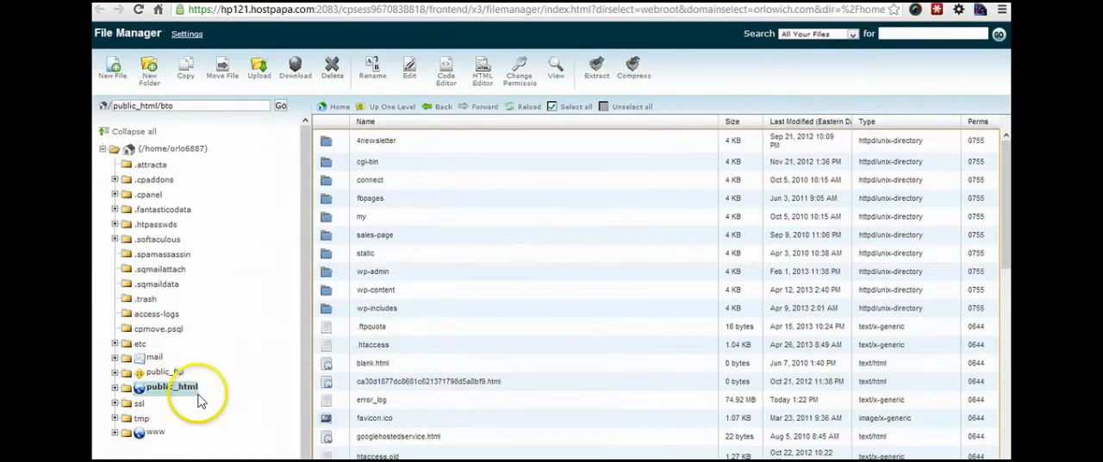
mouse_move(435, 242)
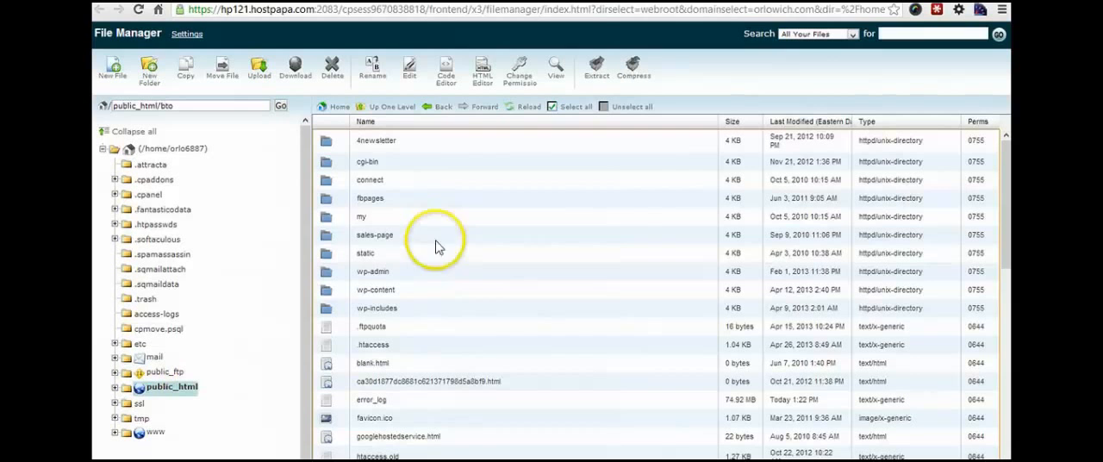
mouse_move(244, 78)
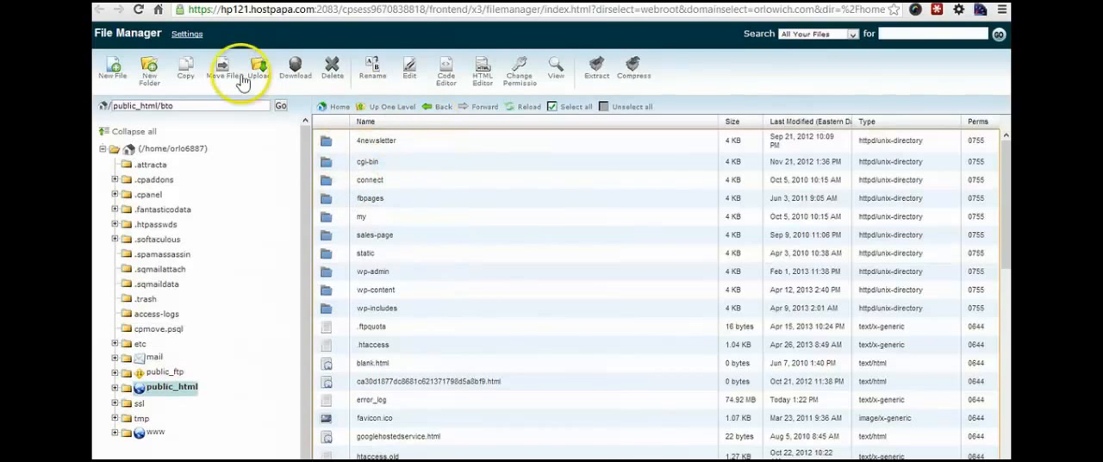
left_click(149, 69)
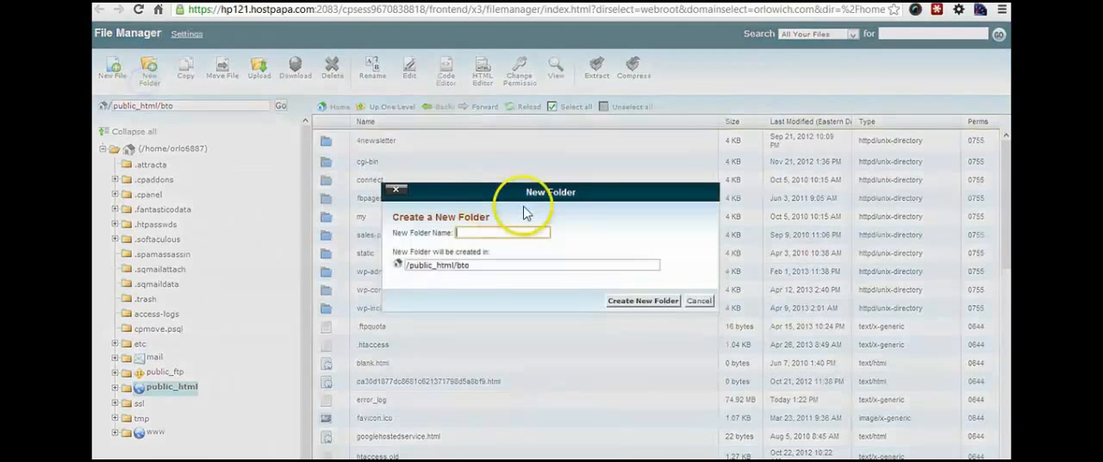
type("subd")
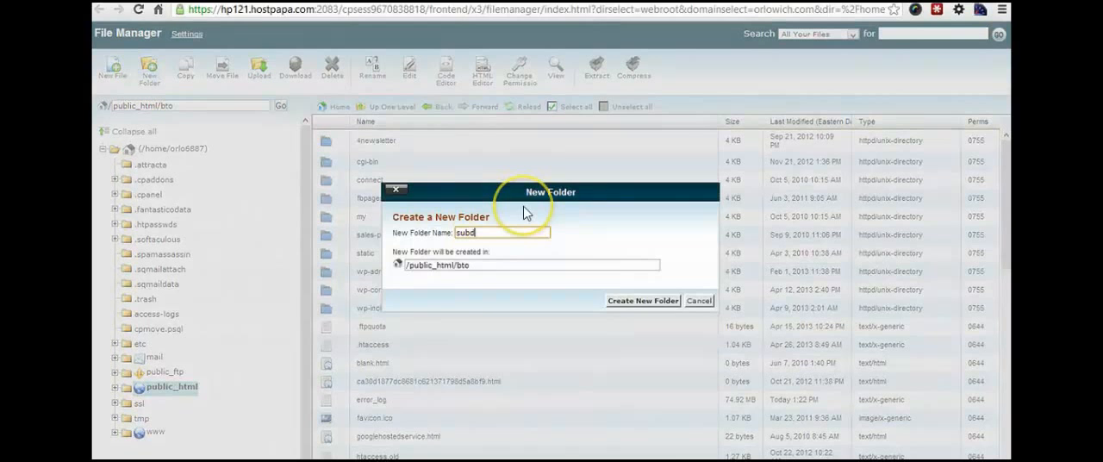
left_click(642, 301)
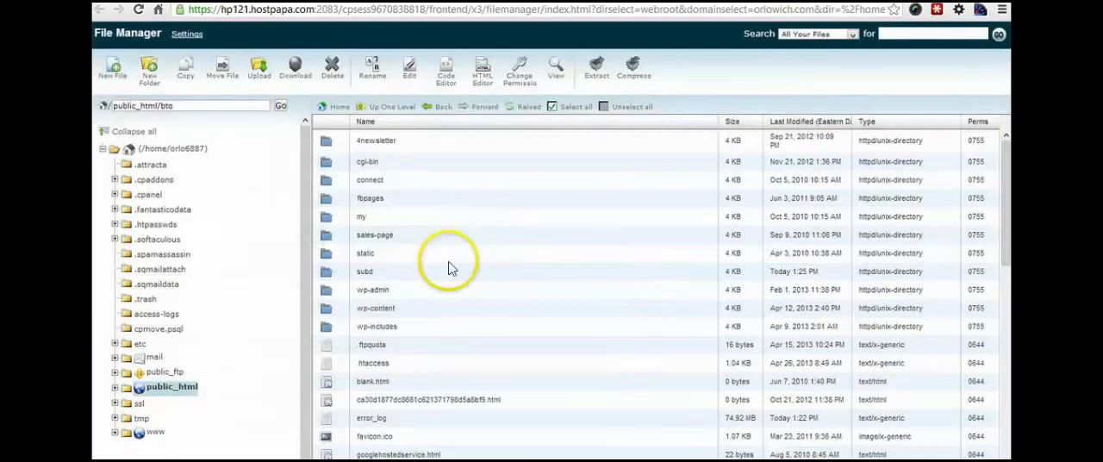
mouse_move(495, 275)
type("queezepage")
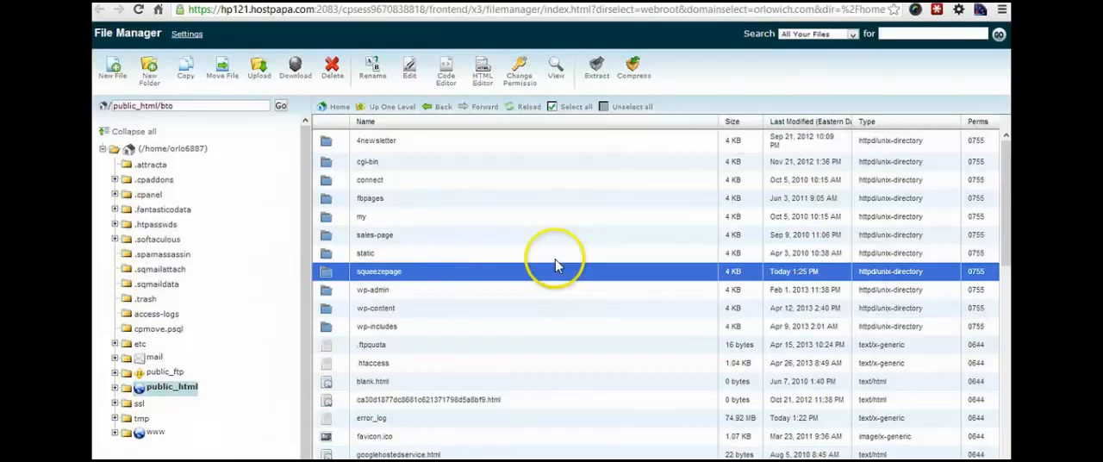
mouse_move(409, 298)
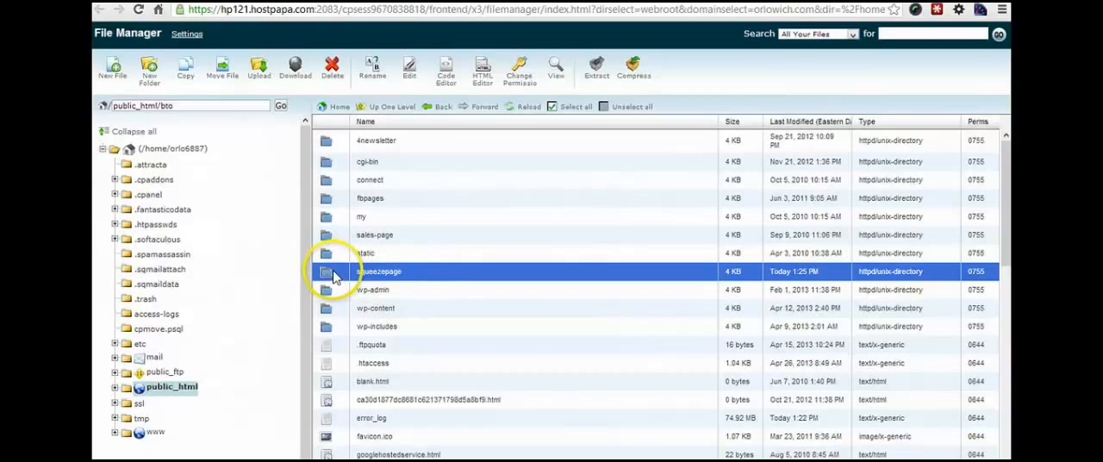
double_click(378, 271)
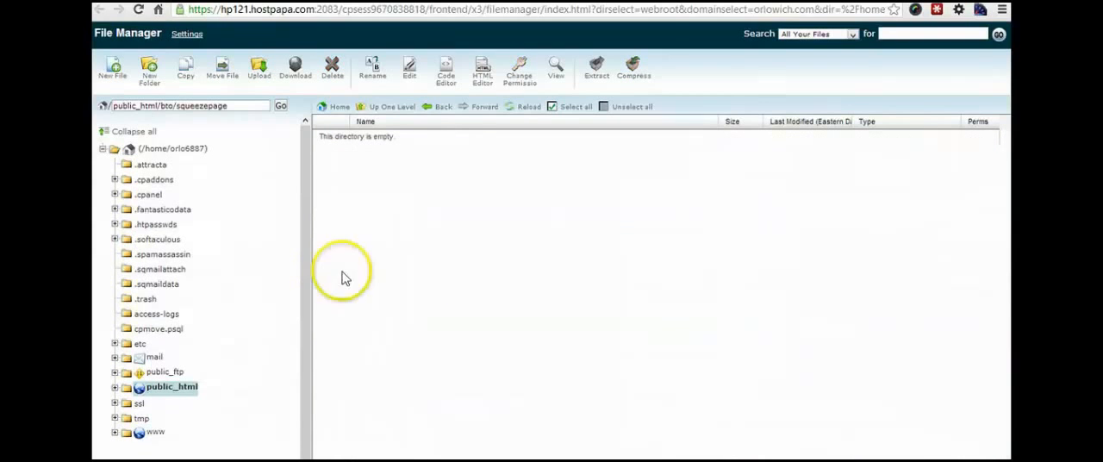
mouse_move(582, 276)
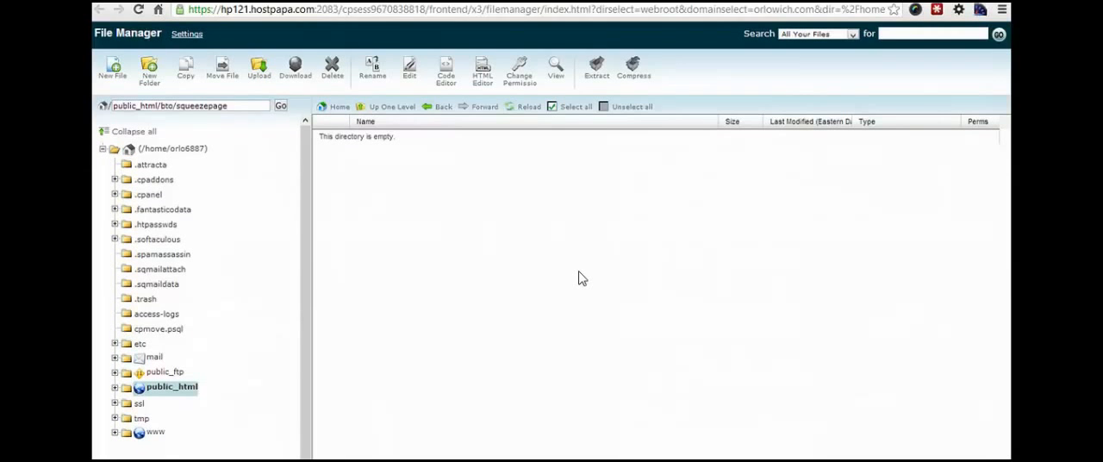
mouse_move(414, 435)
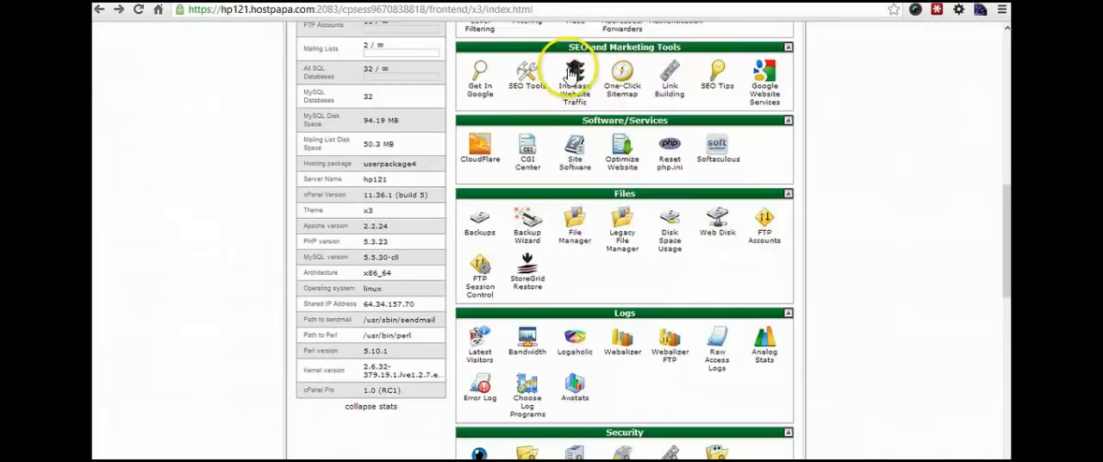
Start the MySQL Database Wizard and create the database subd (orlo6887_subd).
scroll("down", 3)
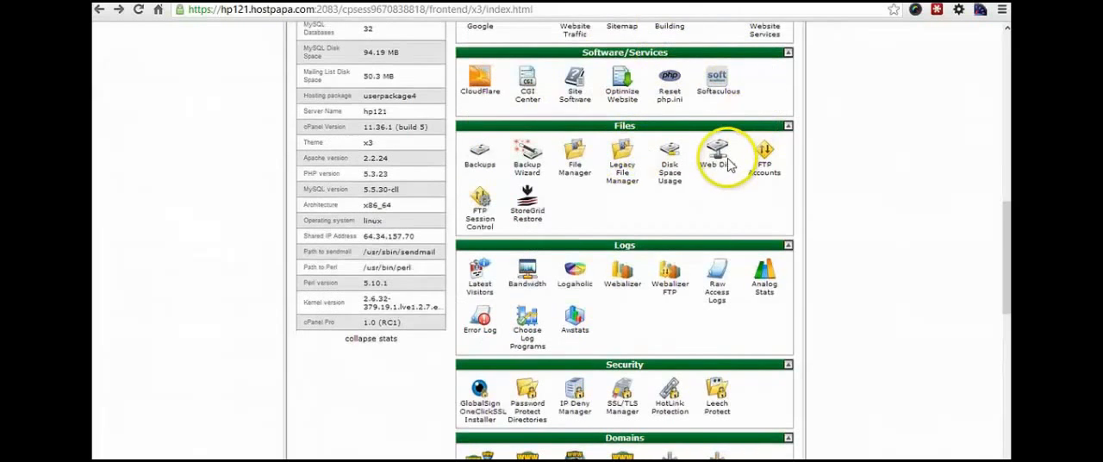
scroll("down", 3)
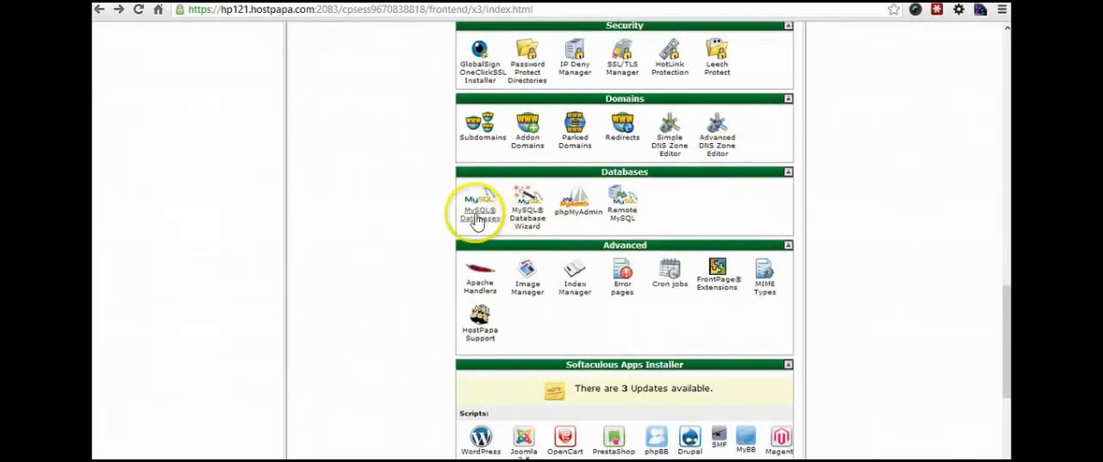
left_click(528, 207)
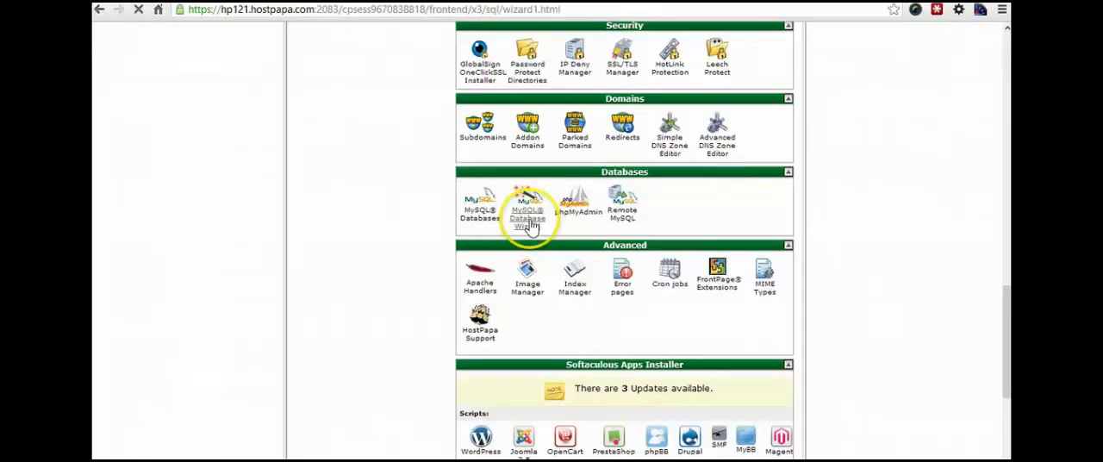
left_click(527, 210)
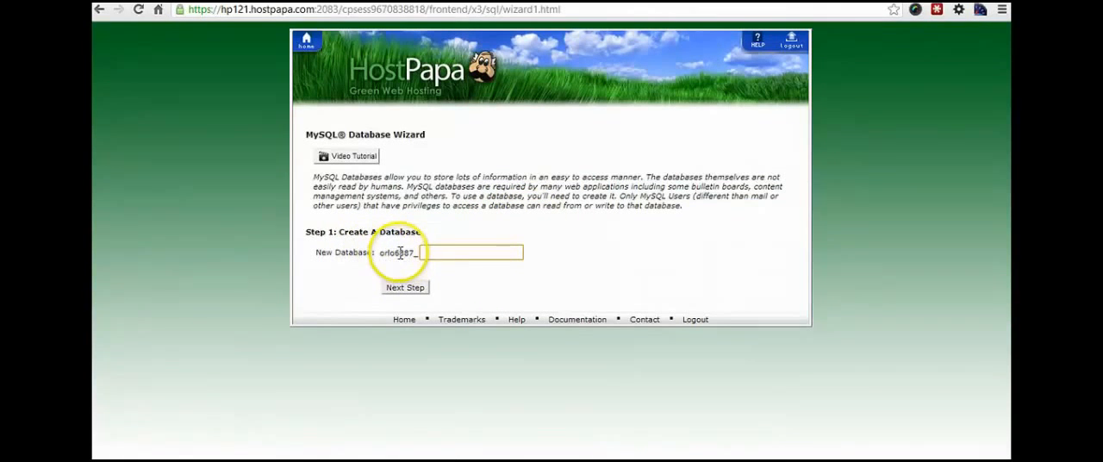
left_click(471, 253)
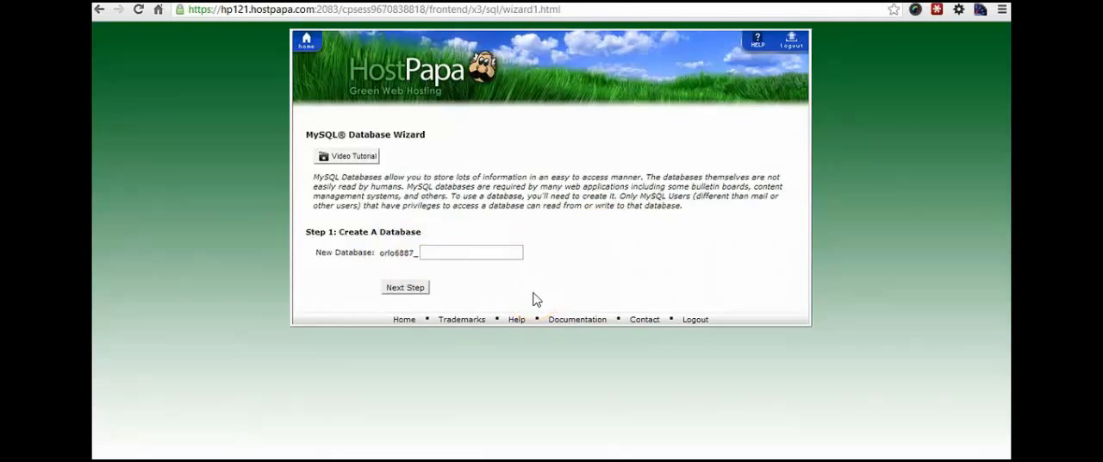
left_click(471, 252)
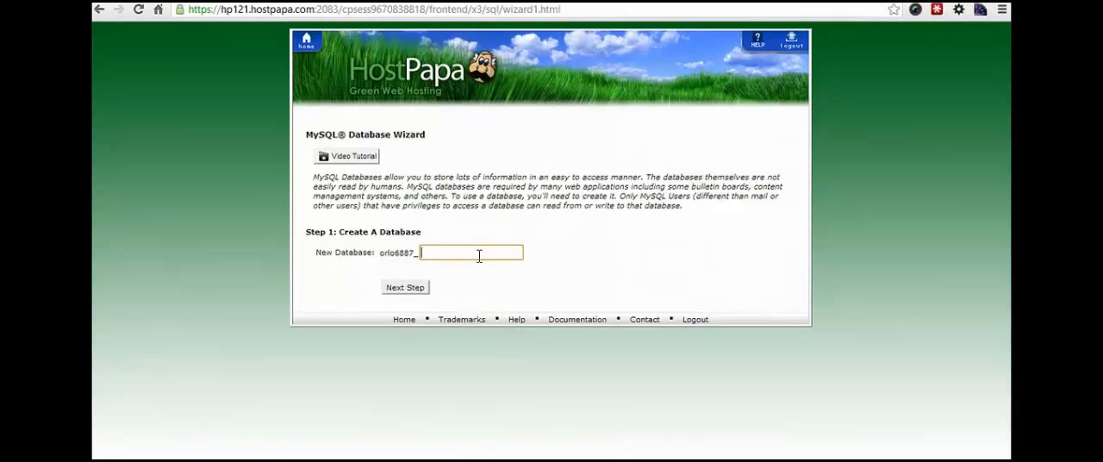
type("subd")
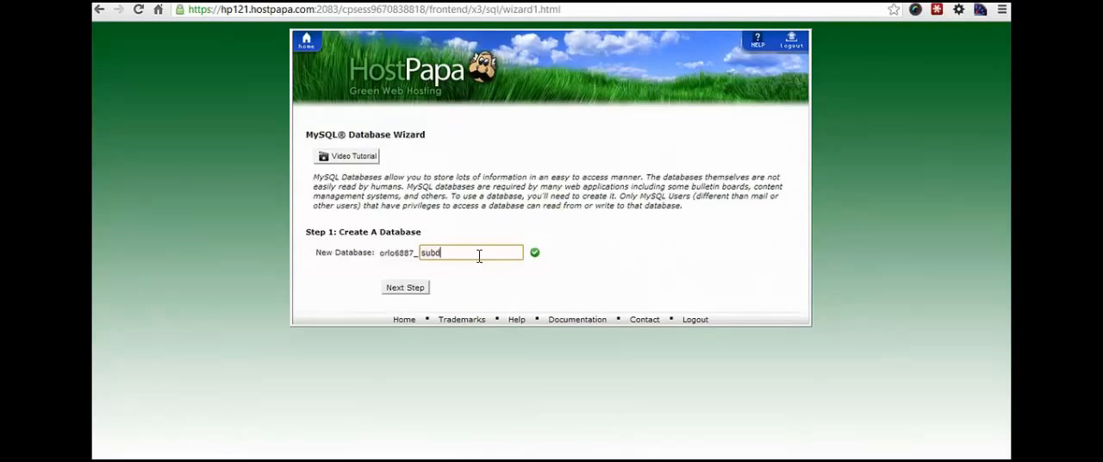
left_click(405, 288)
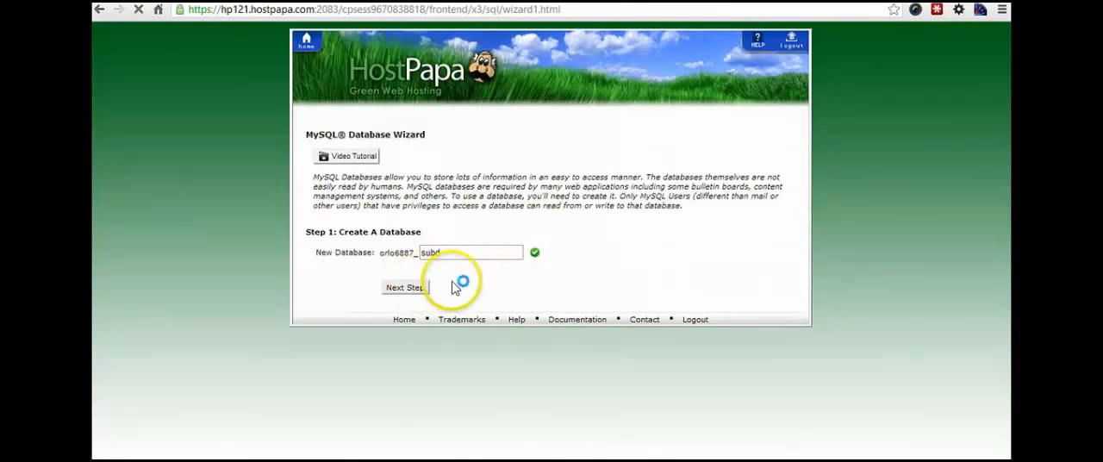
left_click(403, 287)
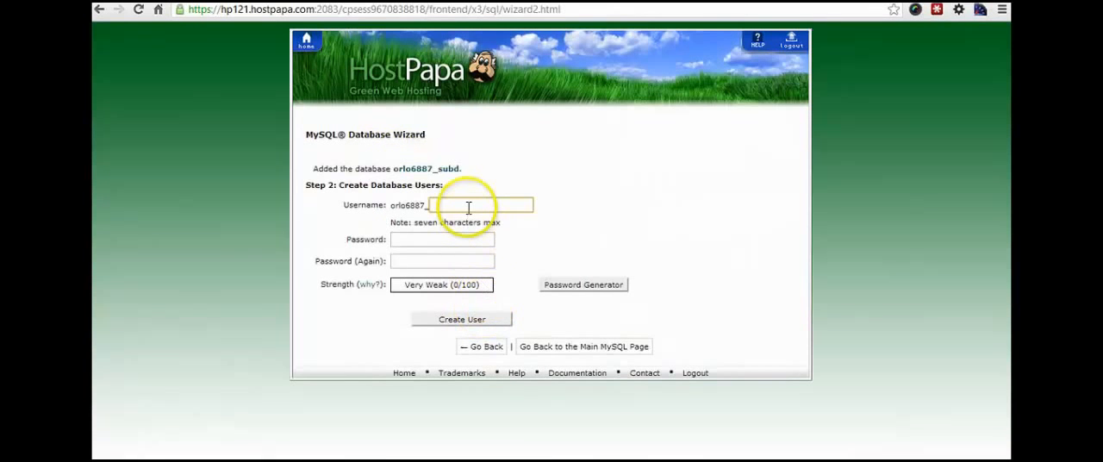
Enter subdu as the database username and briefly try the password generator.
type("subd")
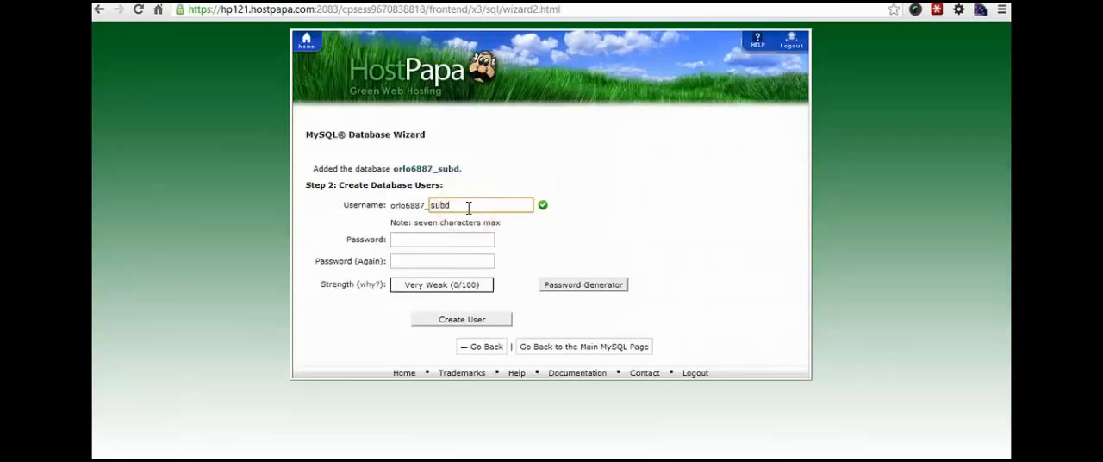
type("u")
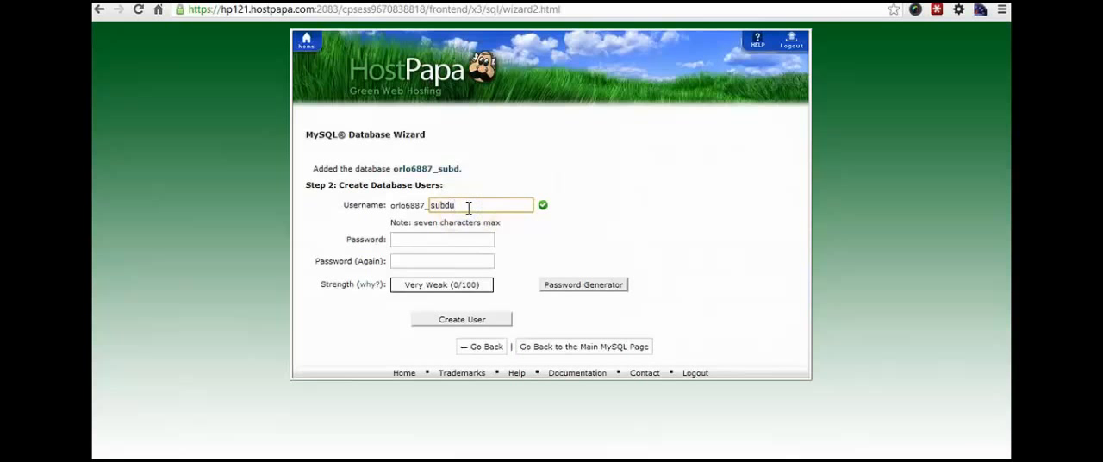
left_click(582, 285)
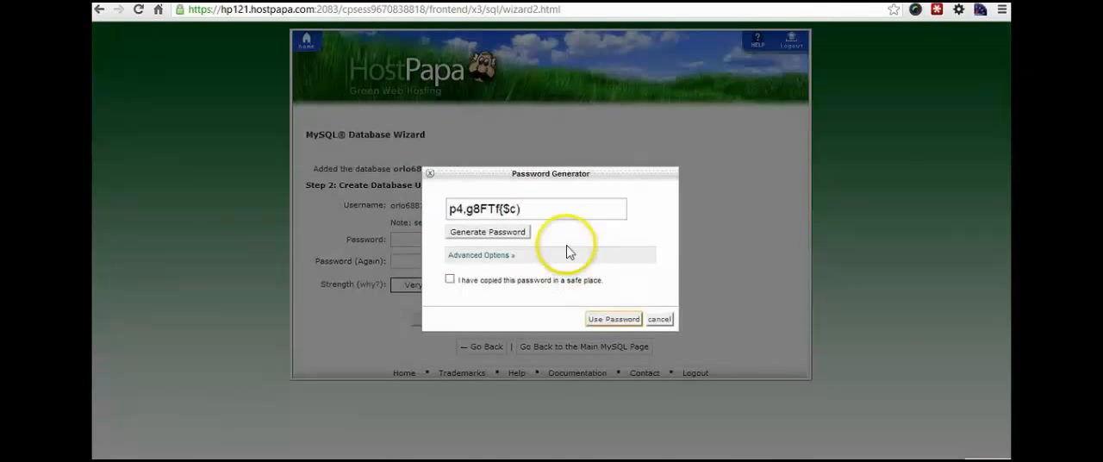
left_click(659, 319)
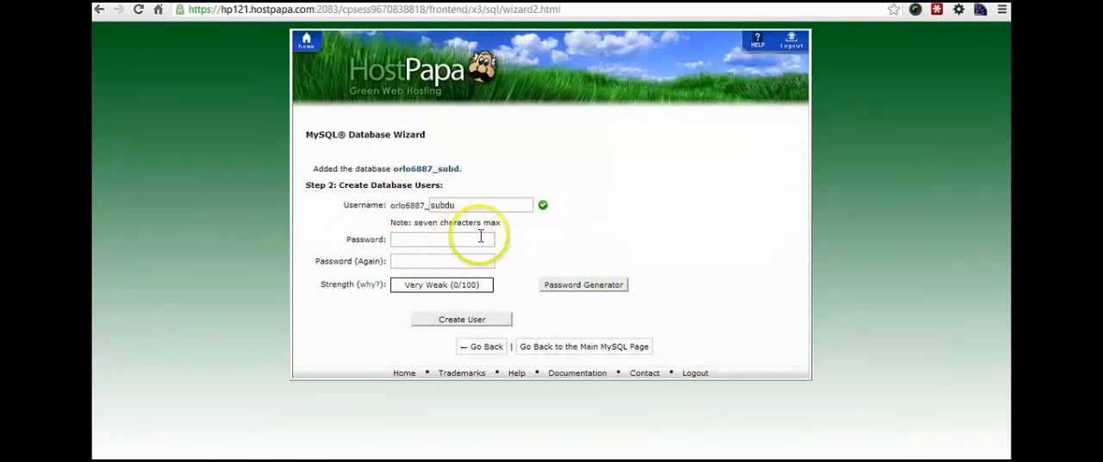
mouse_move(624, 290)
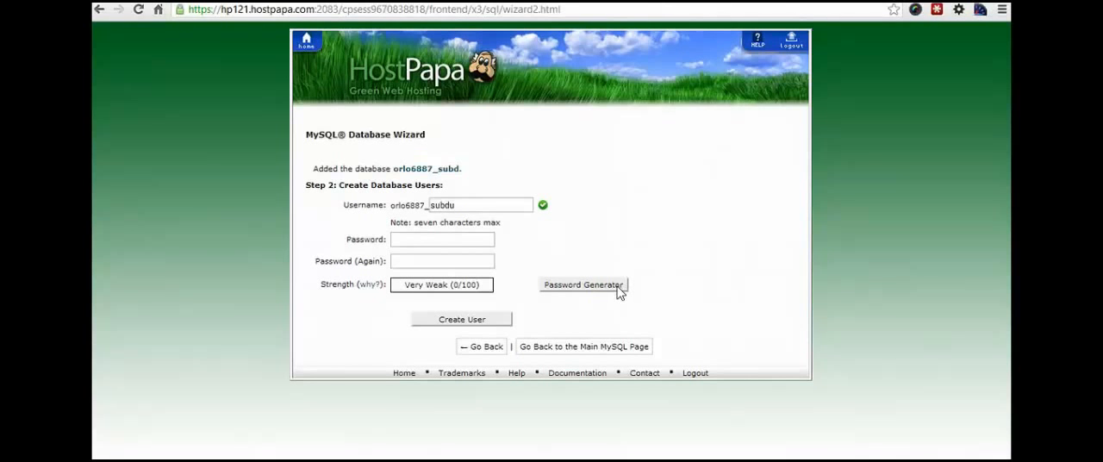
left_click(583, 284)
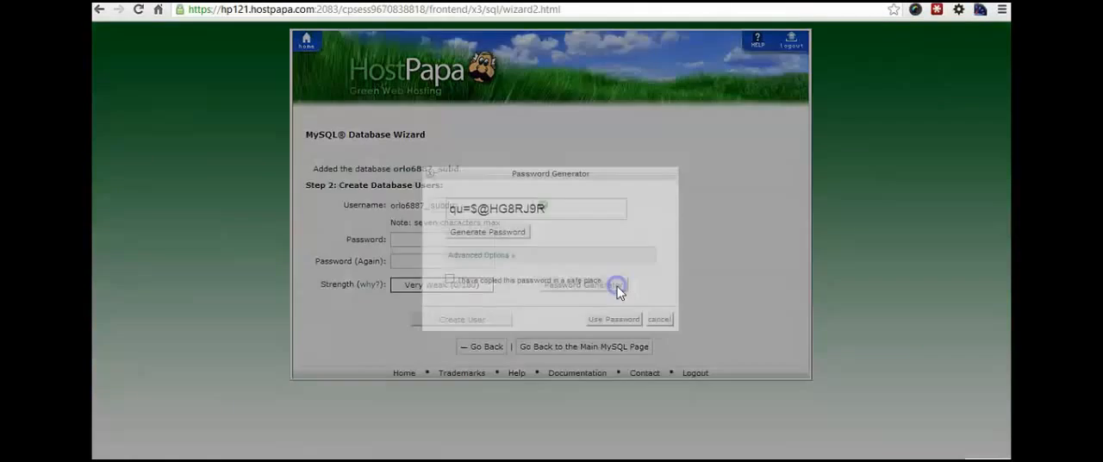
left_click(487, 231)
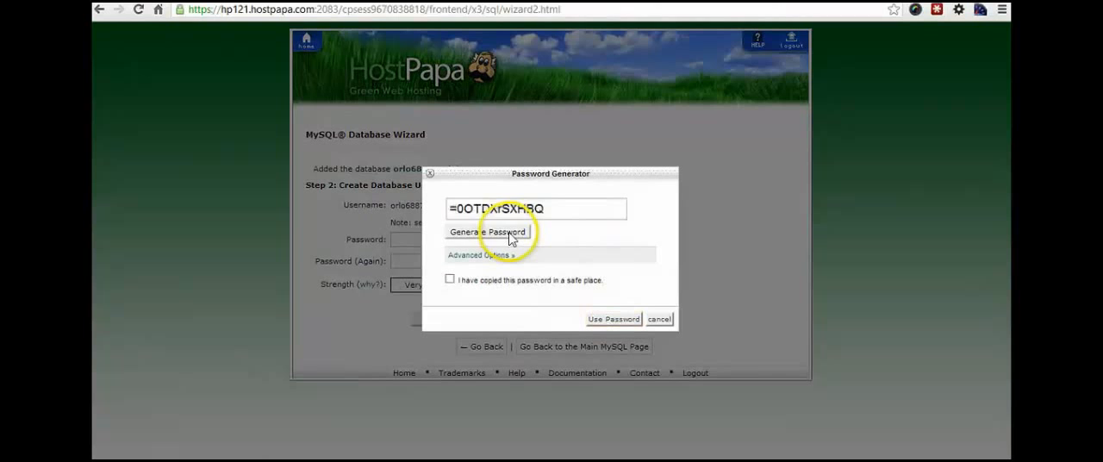
left_click(487, 232)
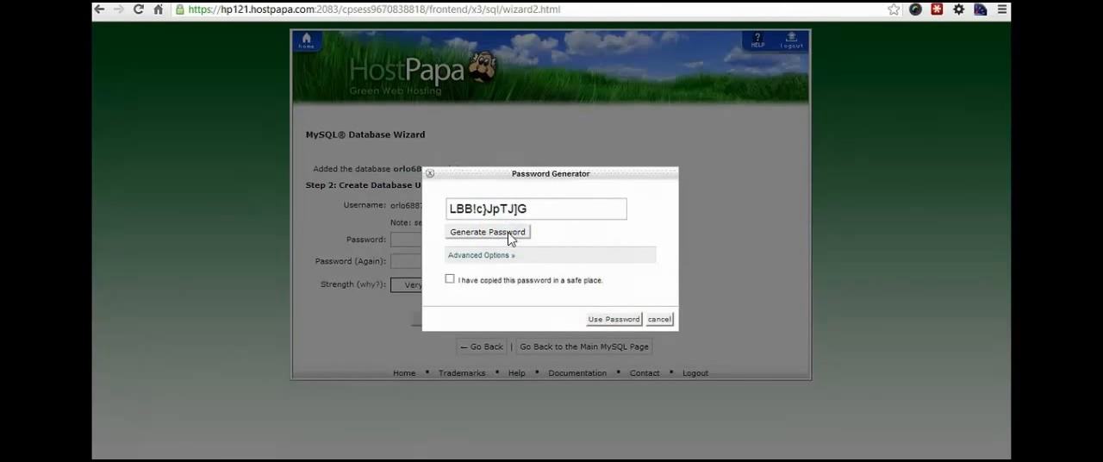
left_click(487, 232)
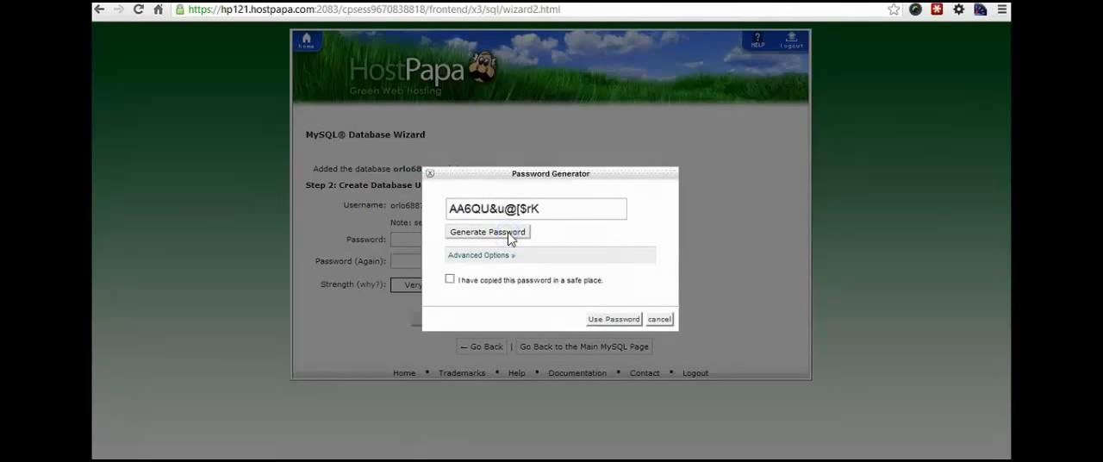
left_click(487, 231)
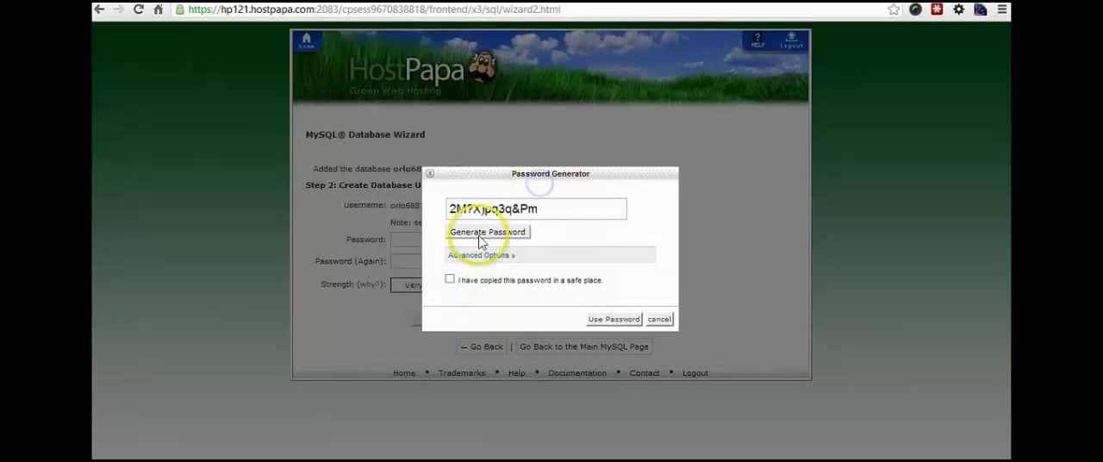
left_click(449, 279)
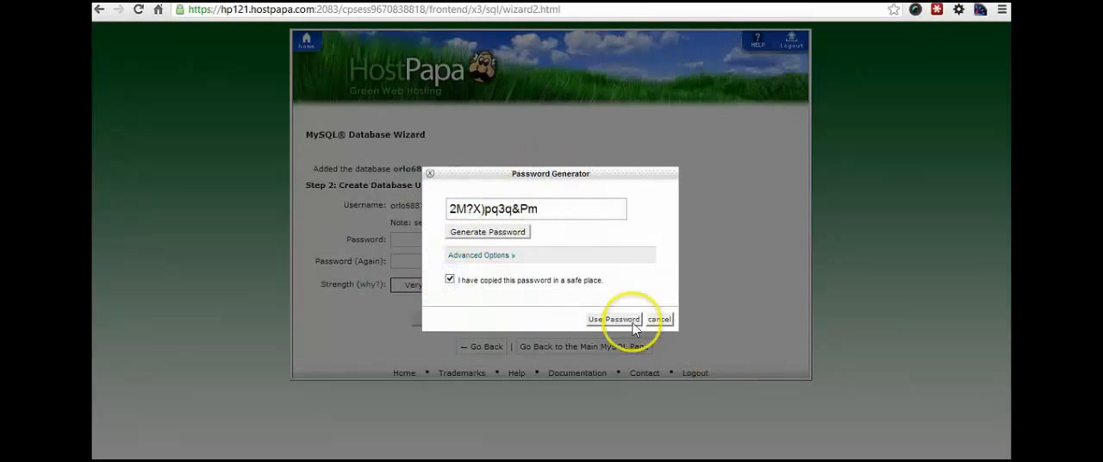
left_click(614, 319)
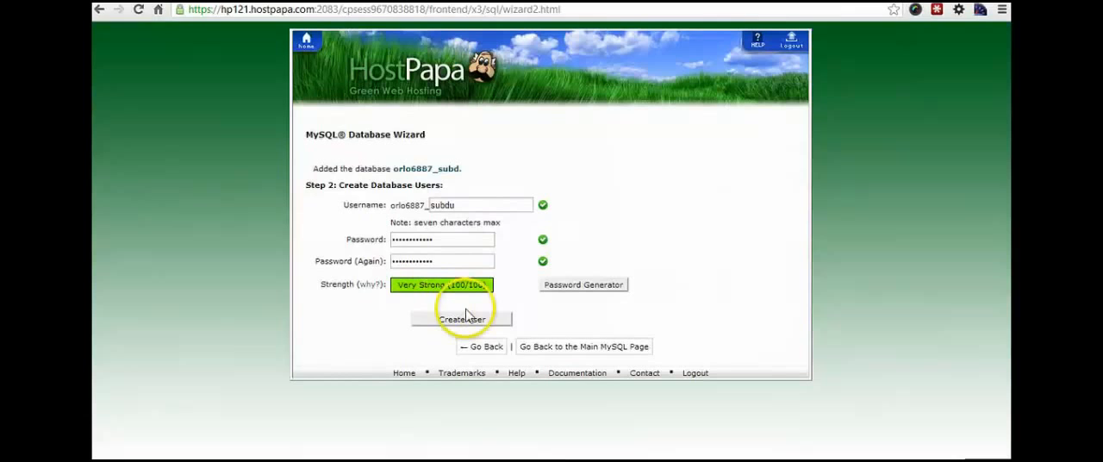
left_click(462, 319)
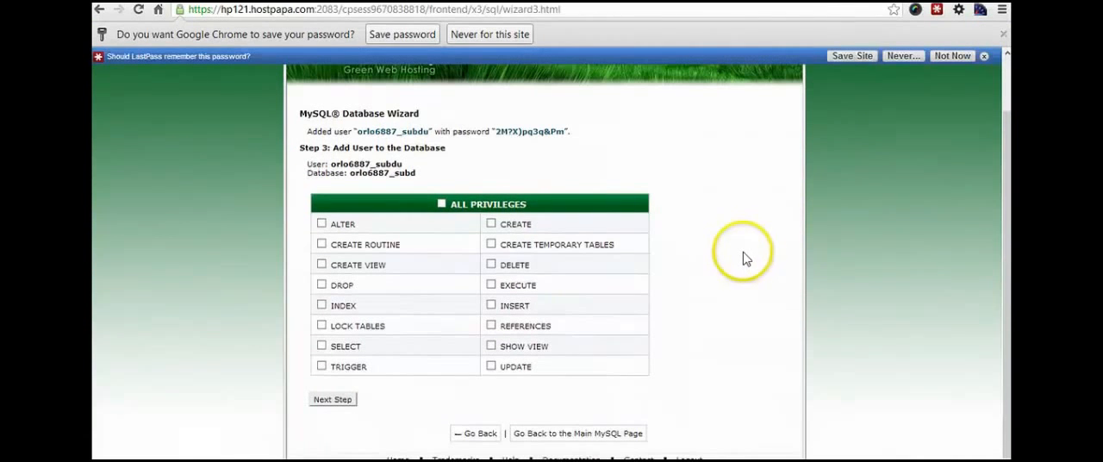
mouse_move(991, 54)
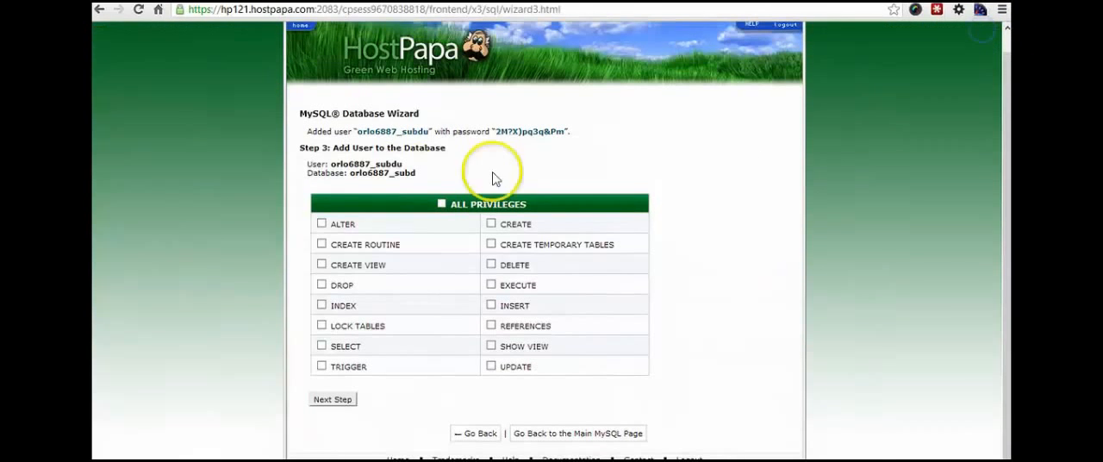
Grant orlo6887_subdu privileges including INSERT on orlo6887_subd and finish the wizard.
left_click(322, 224)
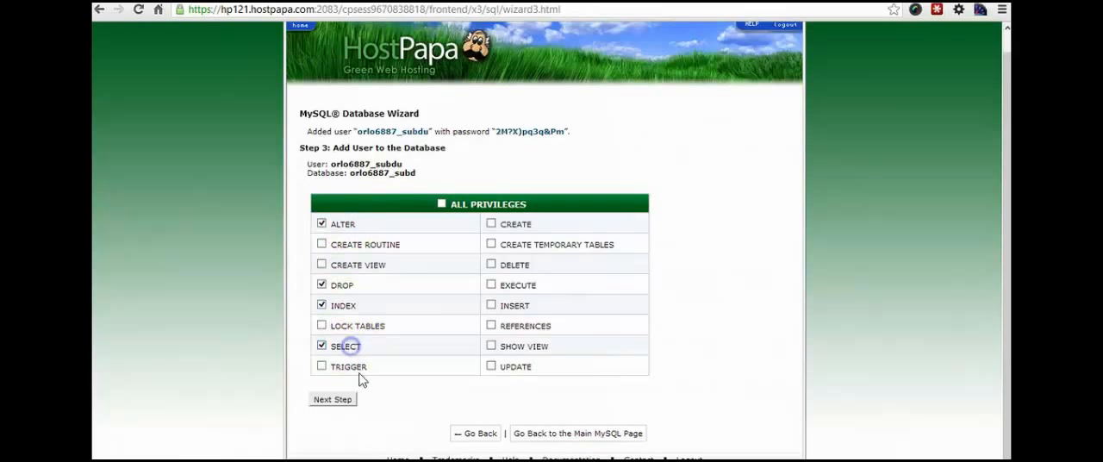
mouse_move(524, 309)
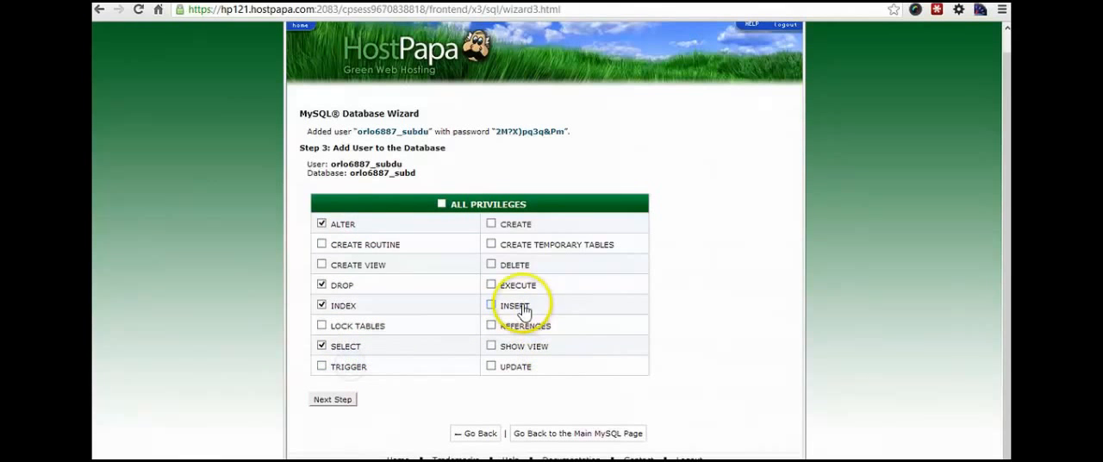
left_click(491, 305)
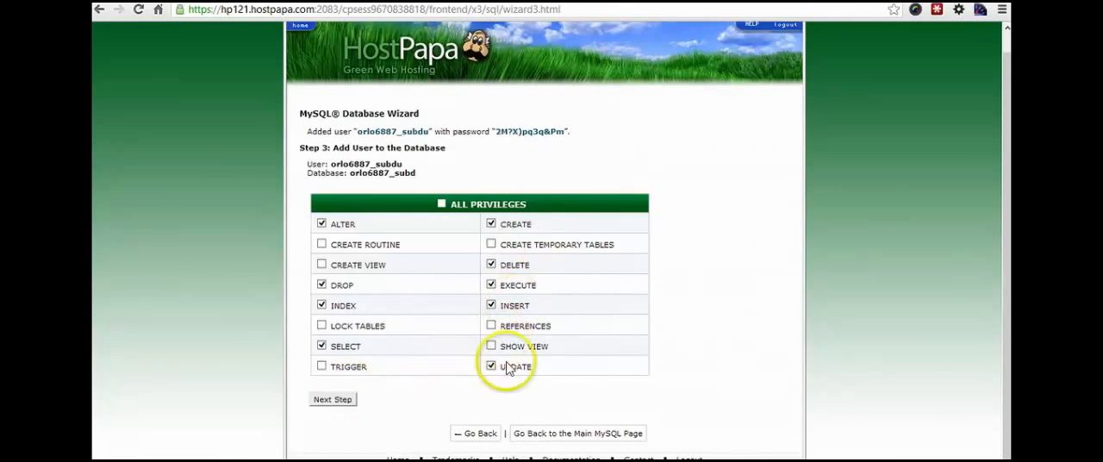
mouse_move(332, 399)
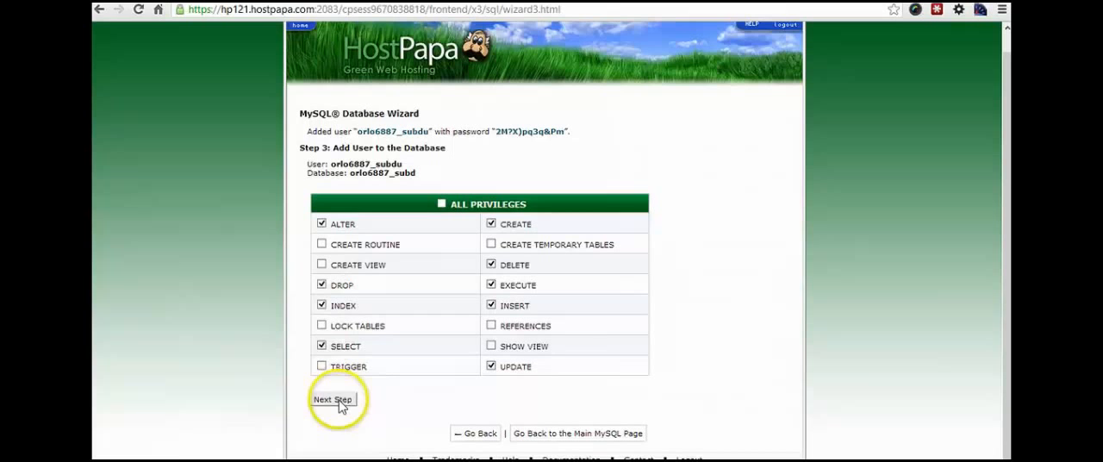
left_click(333, 399)
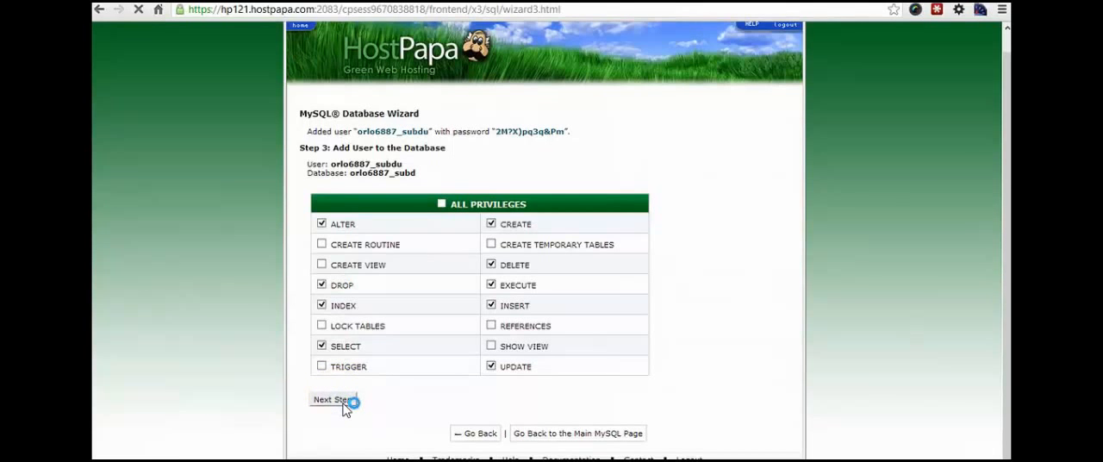
left_click(333, 399)
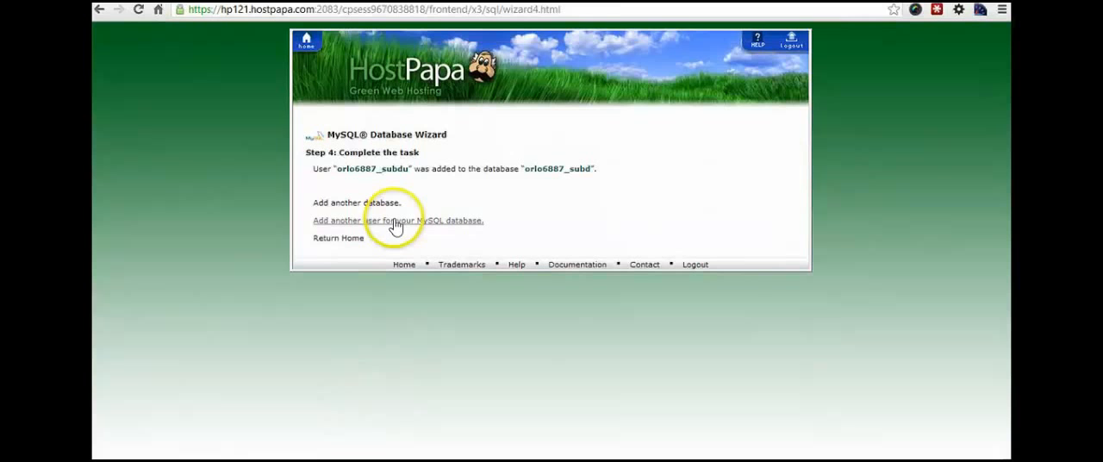
mouse_move(351, 234)
type("wr")
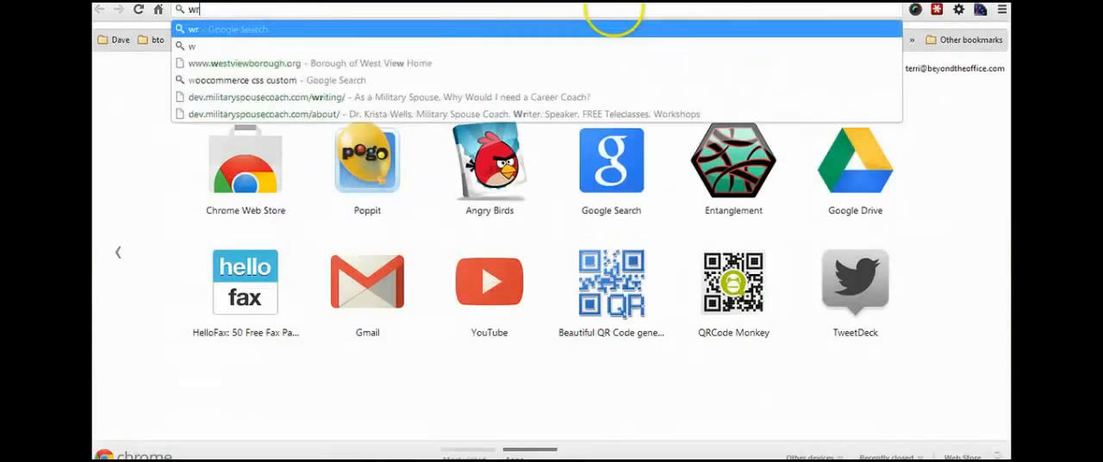
Correct the web address and go to the WordPress download site.
key("Backspace")
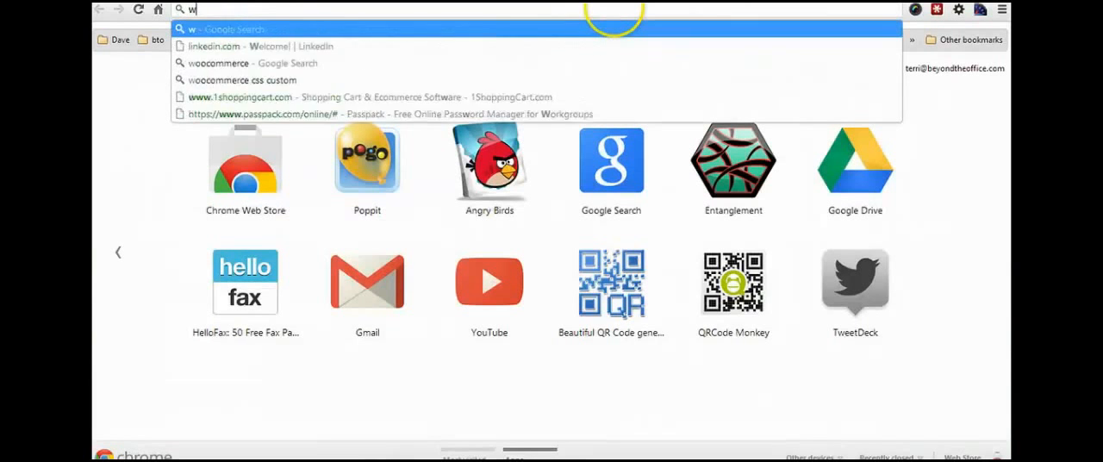
type("ordpress.com")
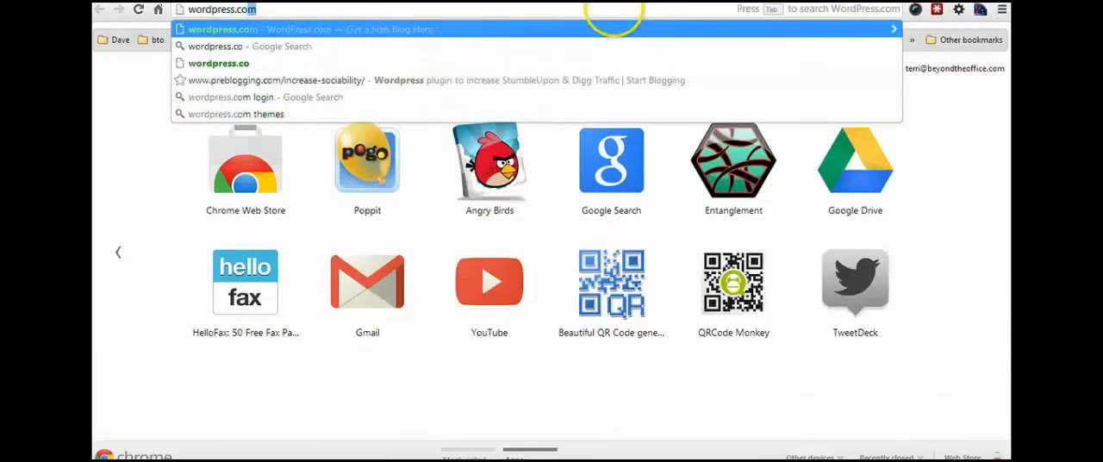
key("Backspace")
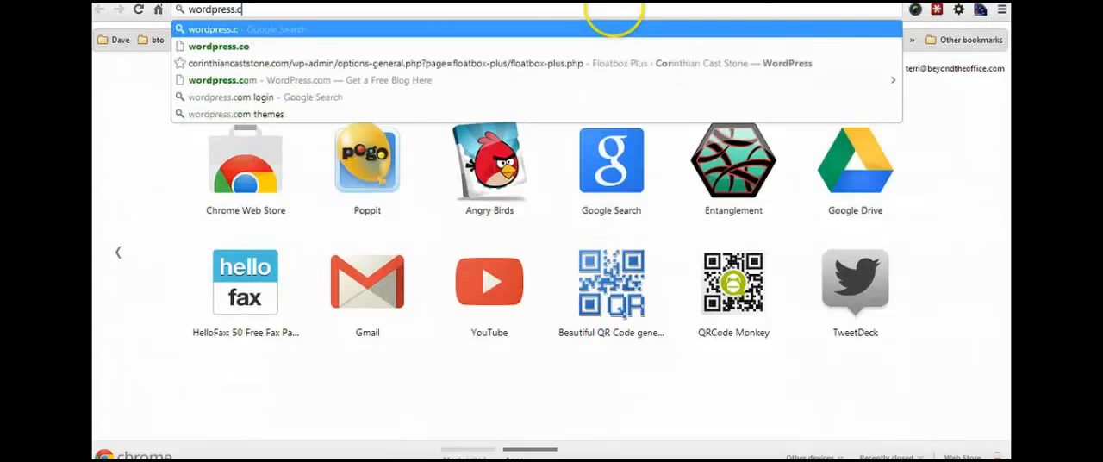
key("Return")
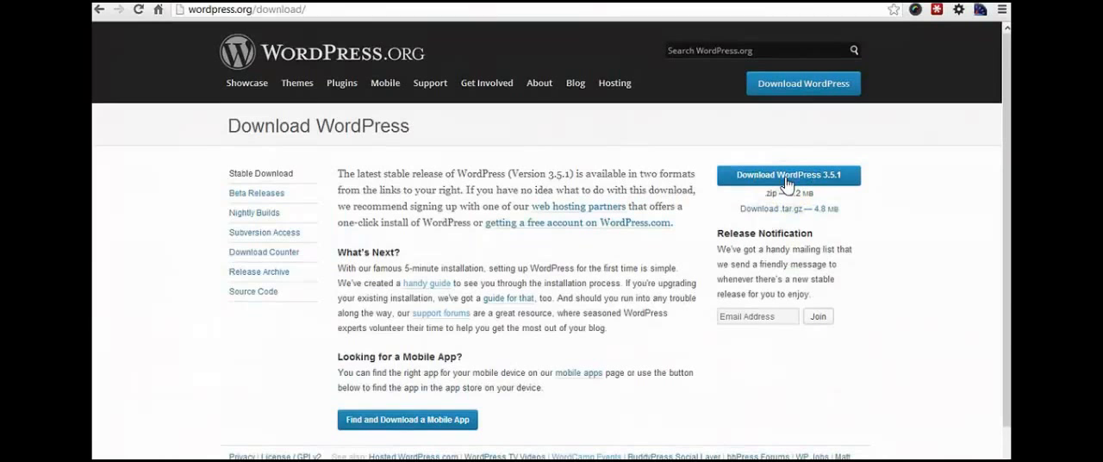
Download the WordPress 3.5.1 zip and save it into Downloads.
left_click(788, 175)
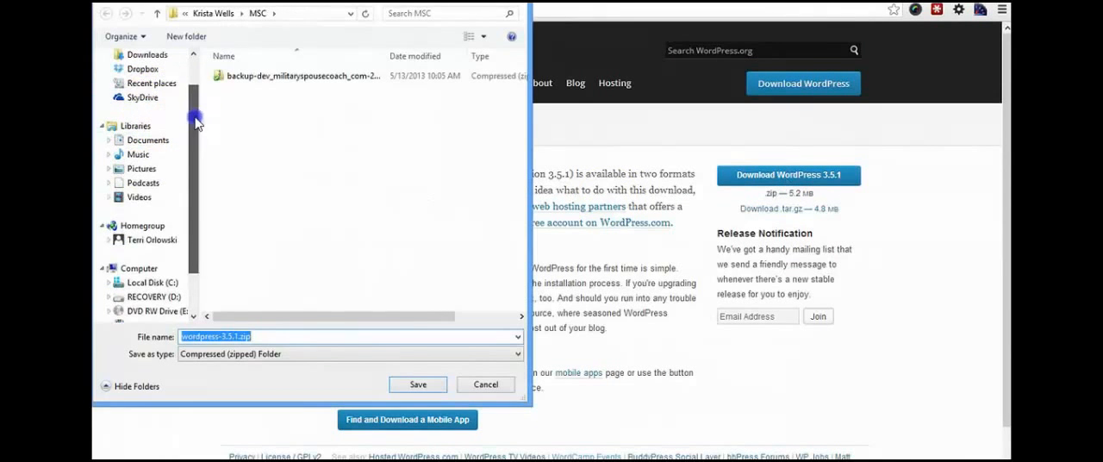
left_click(140, 54)
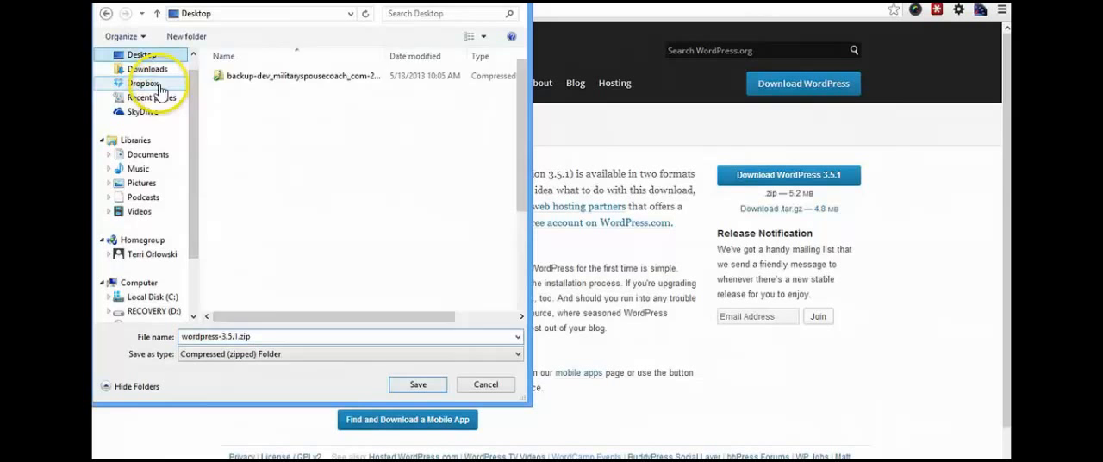
left_click(147, 69)
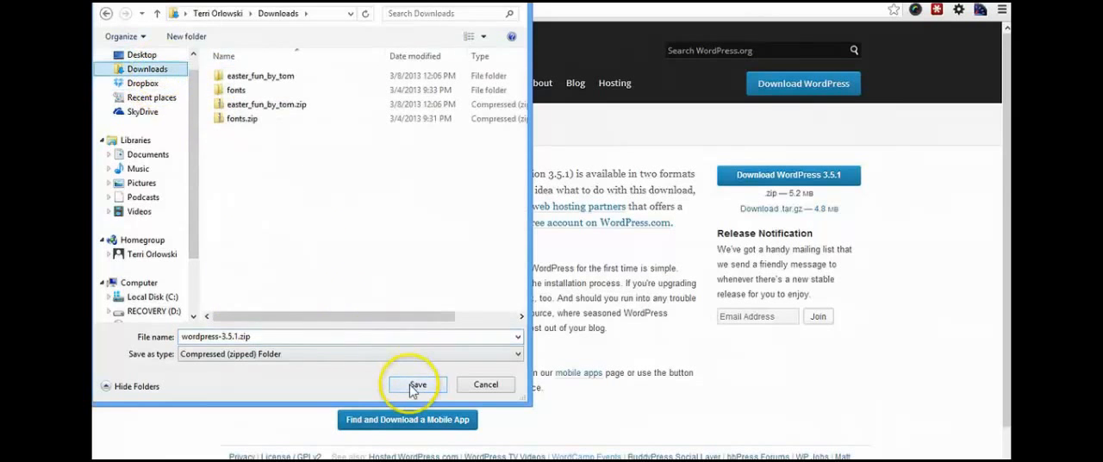
left_click(417, 385)
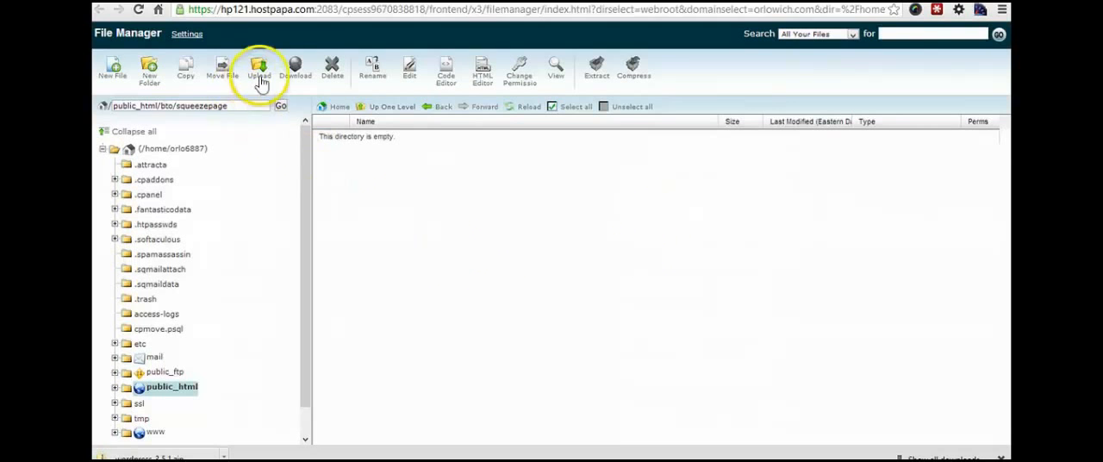
Upload wordpress-3.5.1.zip from Downloads into the public_html/bto/squeezepage folder.
left_click(259, 68)
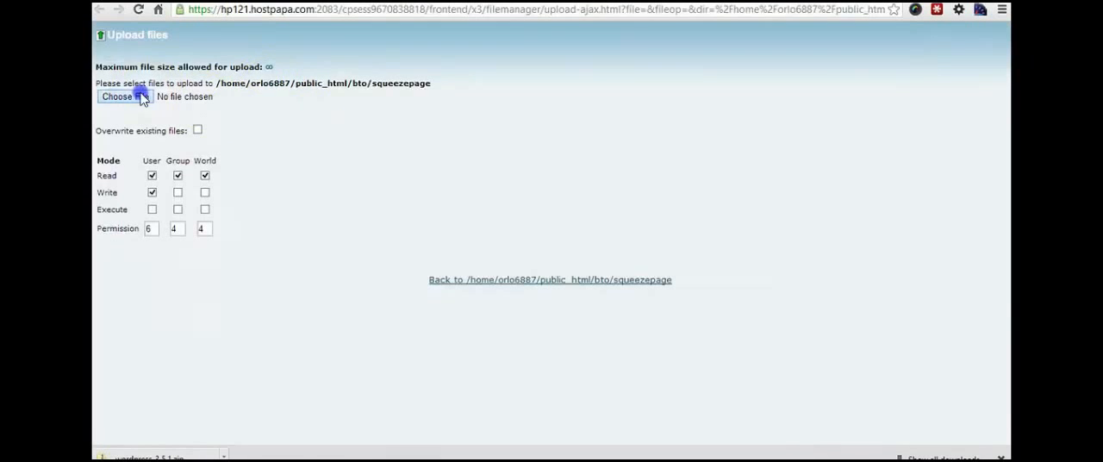
left_click(121, 95)
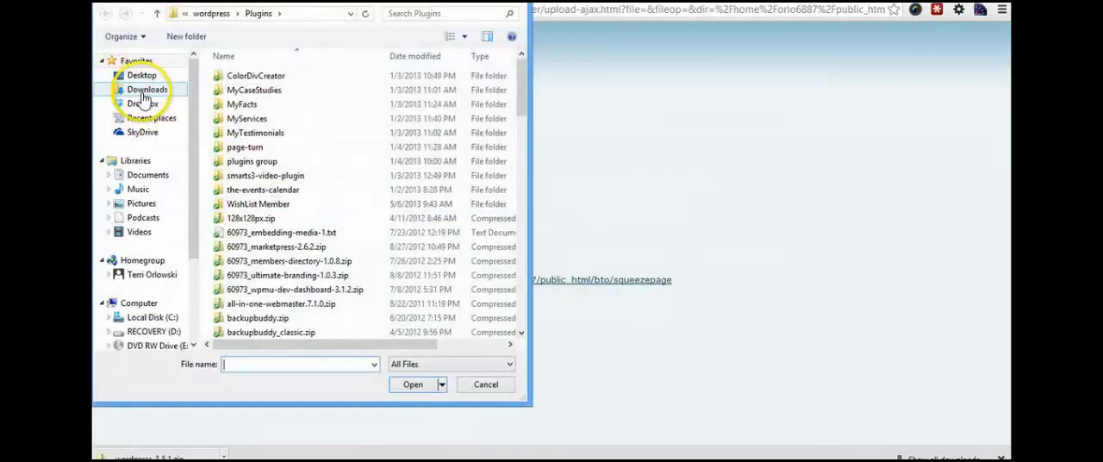
left_click(141, 75)
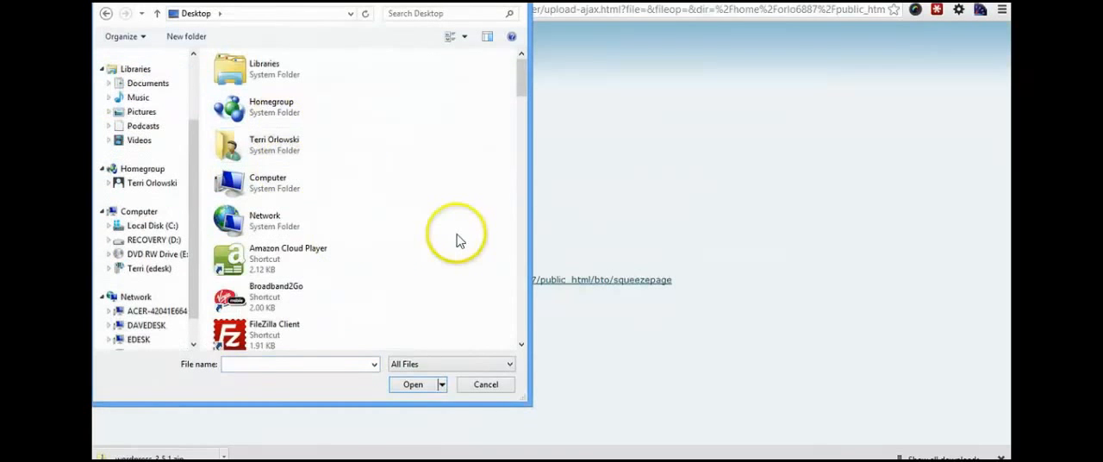
mouse_move(181, 138)
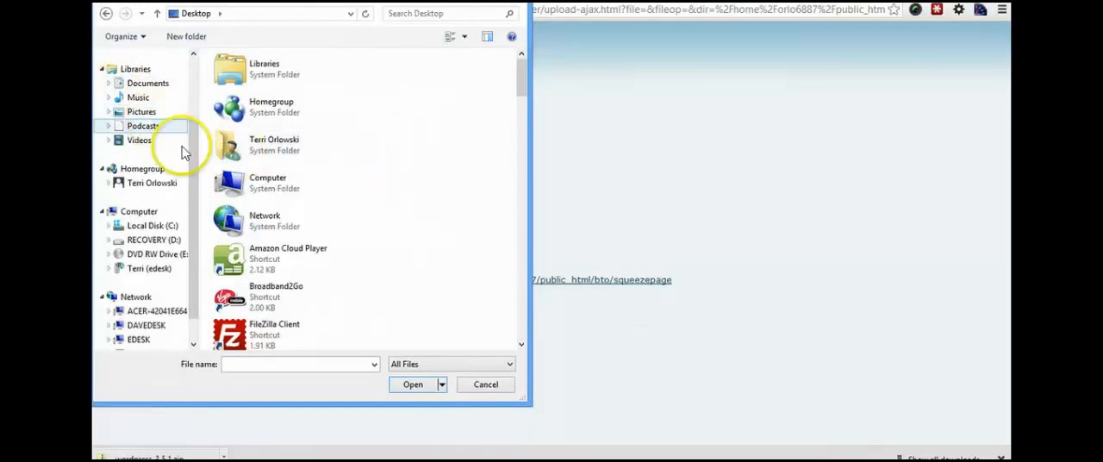
left_click(146, 69)
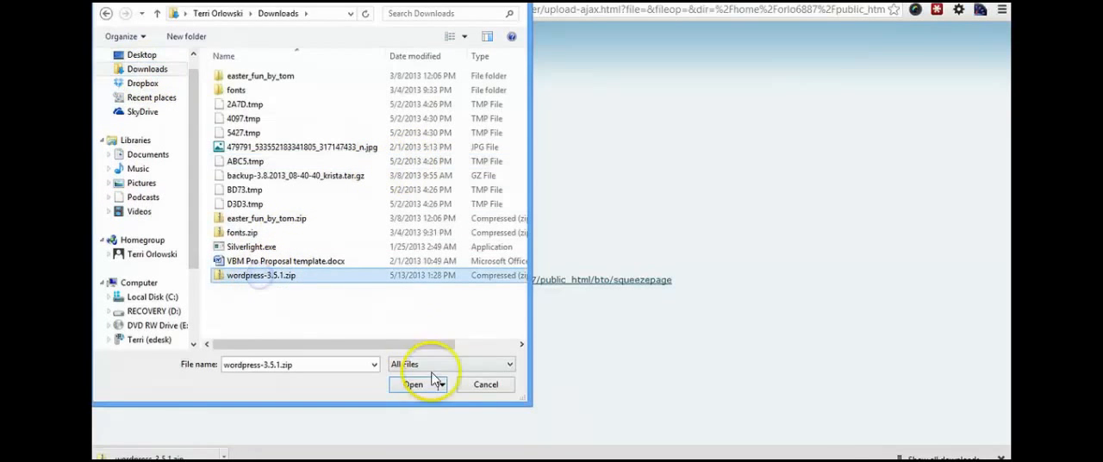
left_click(414, 384)
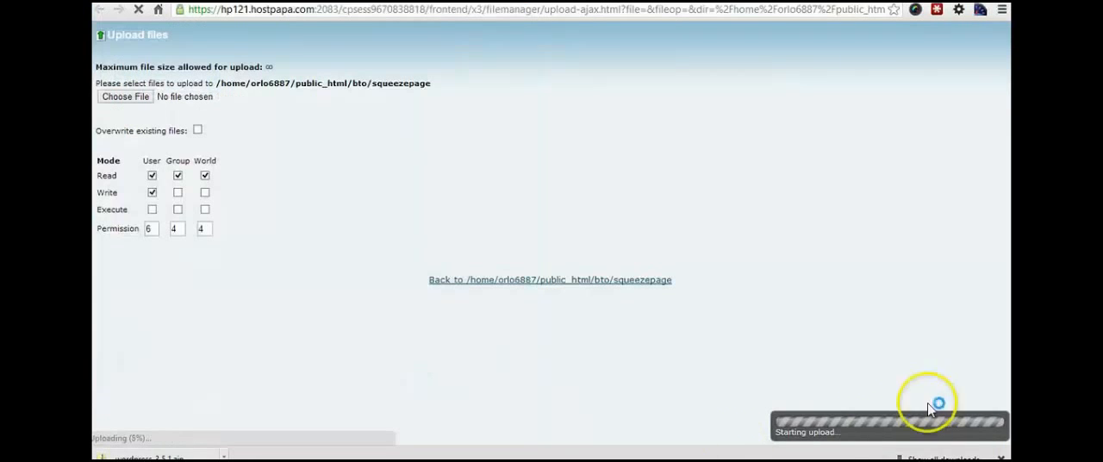
mouse_move(860, 378)
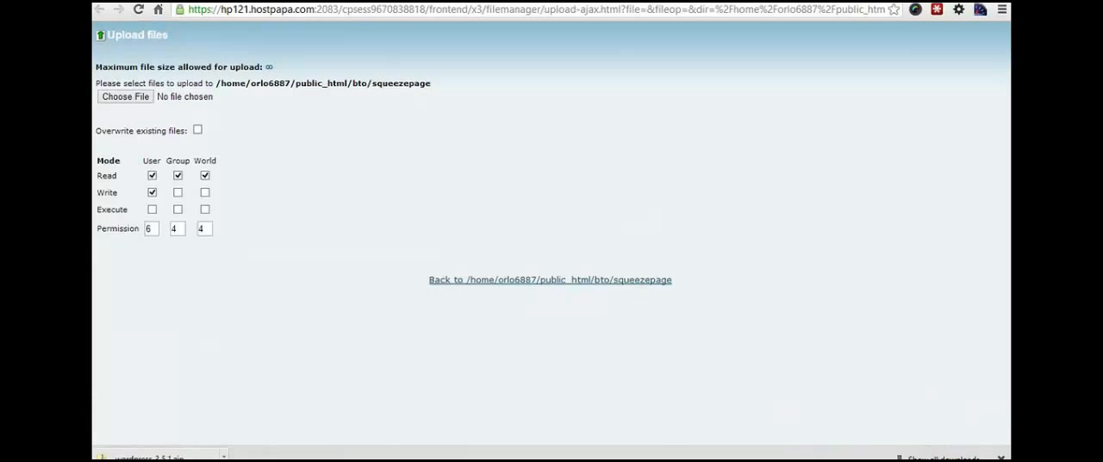
left_click(550, 279)
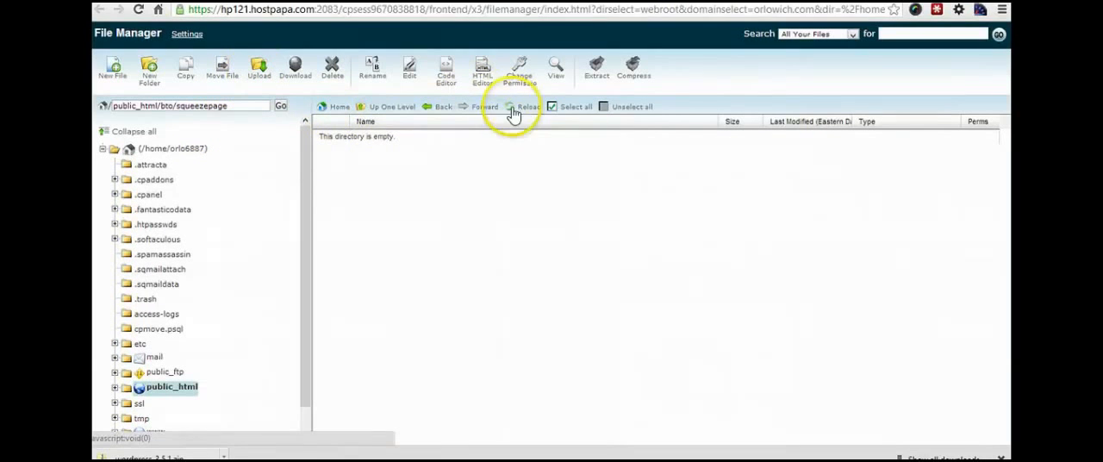
Reload the listing, extract wordpress-3.5.1.zip into /public_html/bto/squeezepage, and select the wordpress folder.
left_click(529, 106)
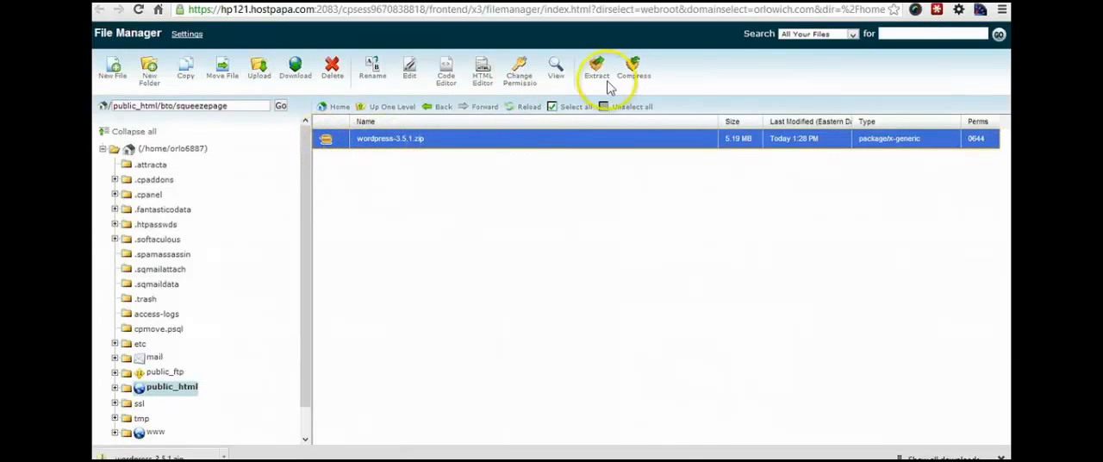
left_click(596, 69)
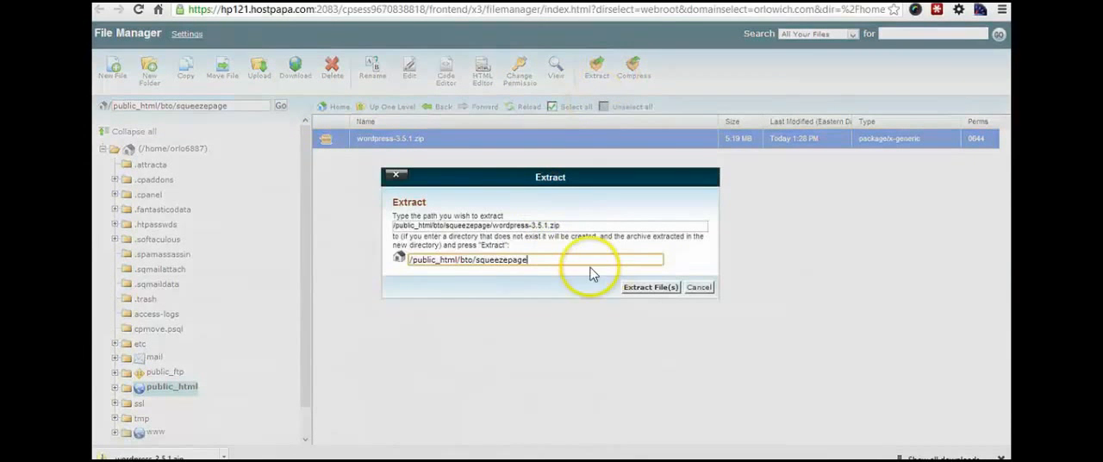
mouse_move(657, 299)
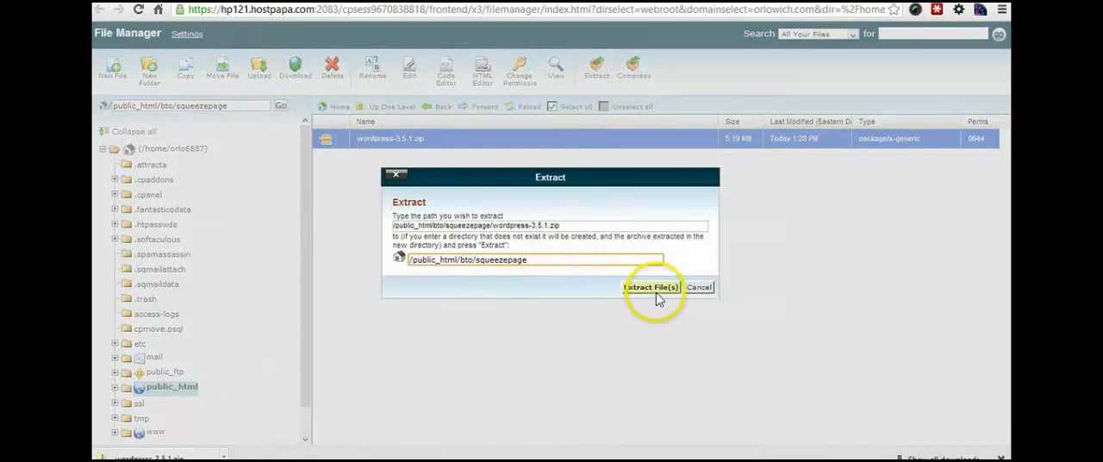
left_click(651, 287)
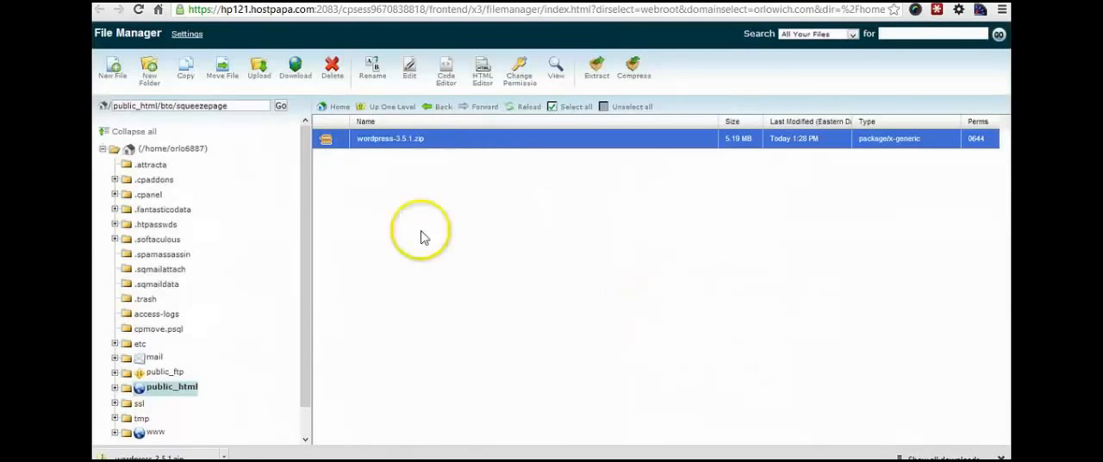
left_click(596, 69)
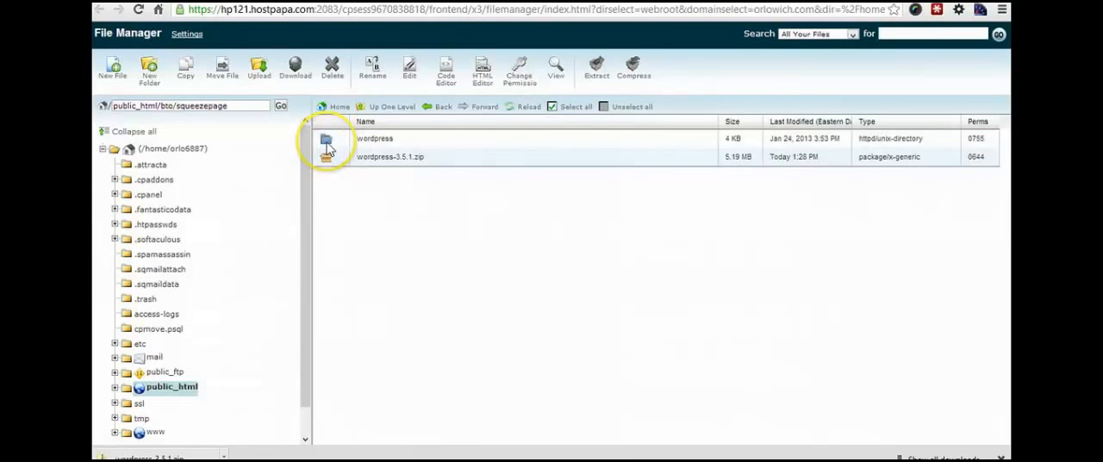
left_click(374, 138)
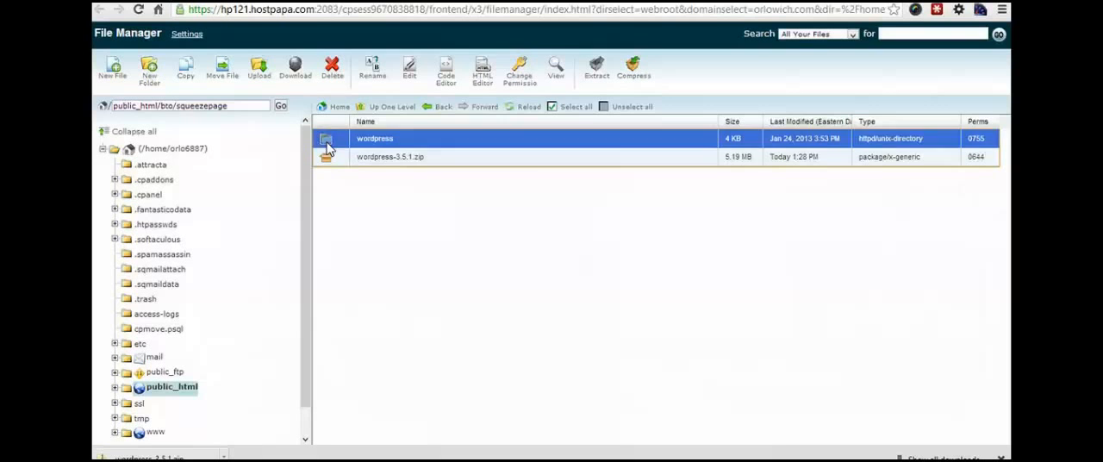
Move all files from the wordpress folder into /public_html/bto/squeezepage/.
double_click(374, 138)
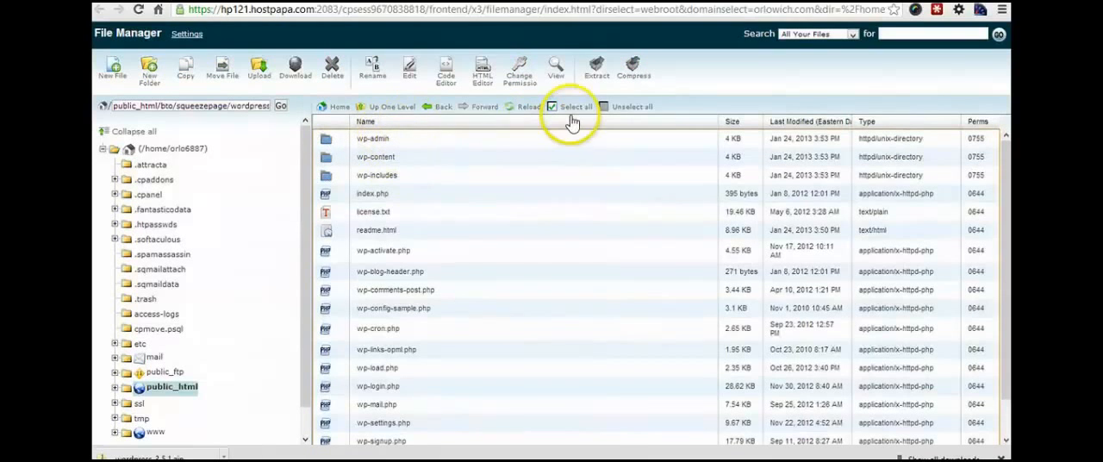
left_click(553, 106)
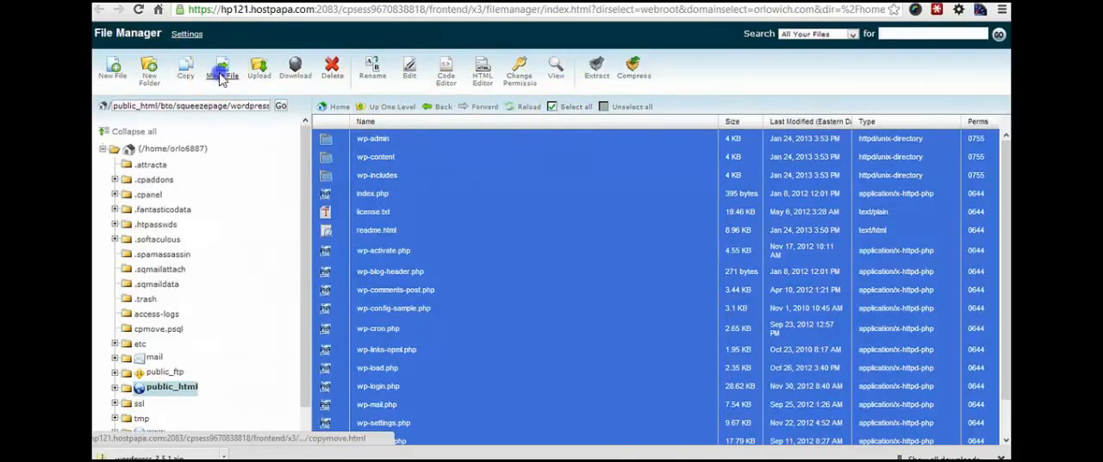
left_click(222, 69)
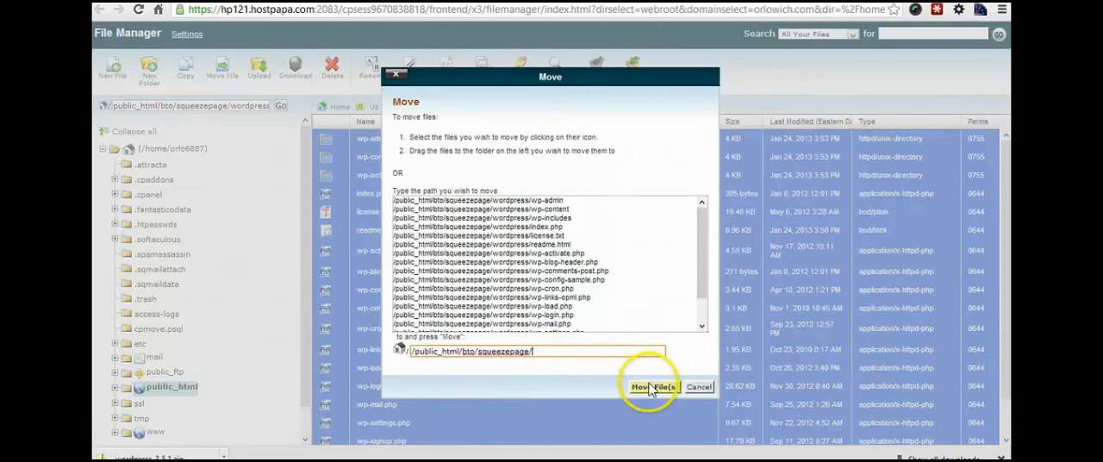
left_click(650, 386)
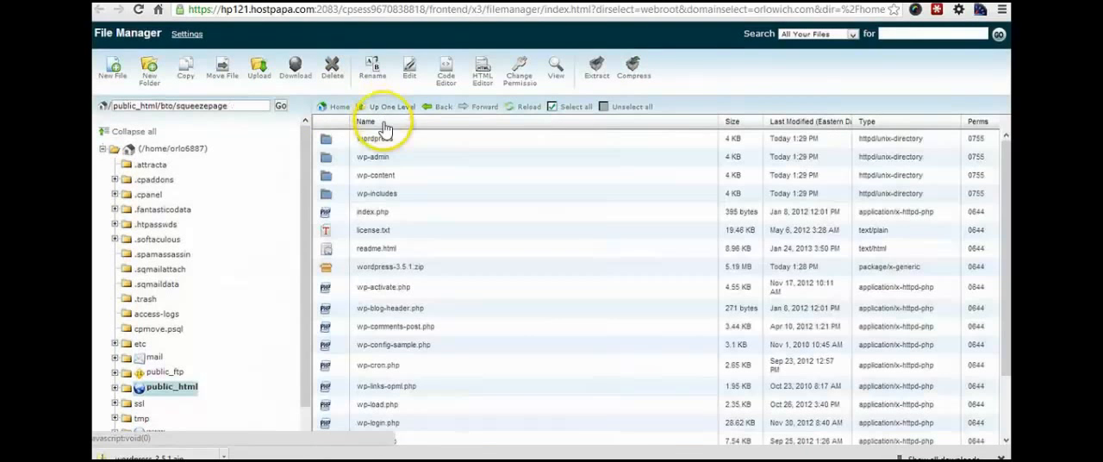
Delete the empty wordpress folder and the wordpress-3.5.1.zip archive.
left_click(374, 138)
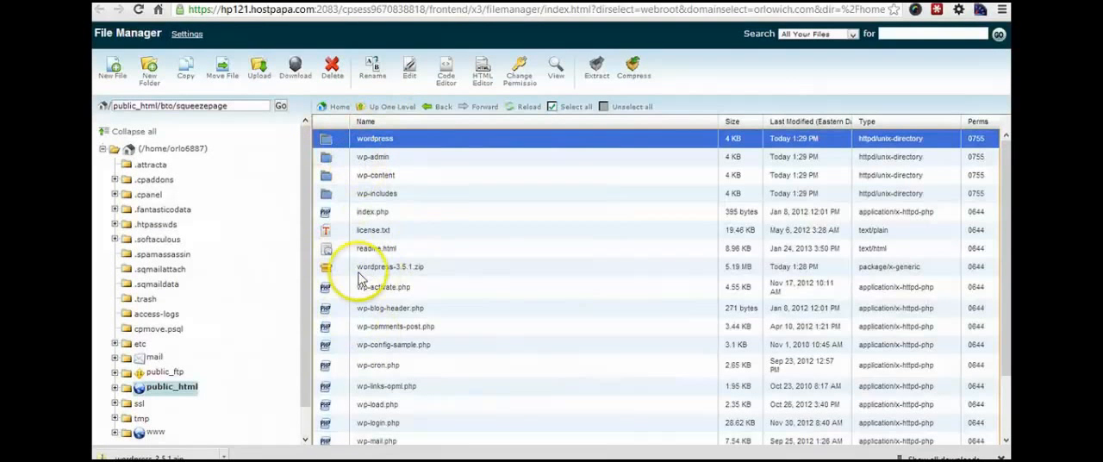
left_click(391, 267)
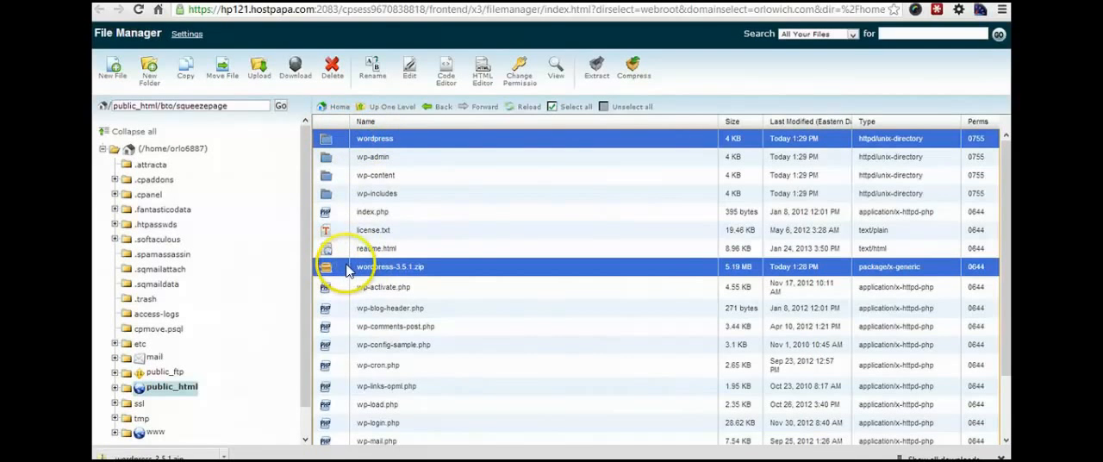
left_click(332, 69)
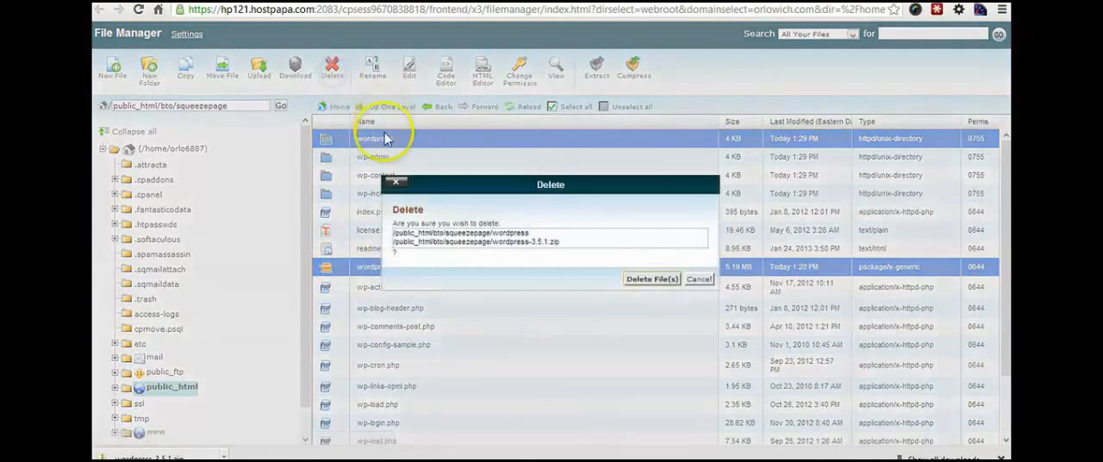
left_click(651, 279)
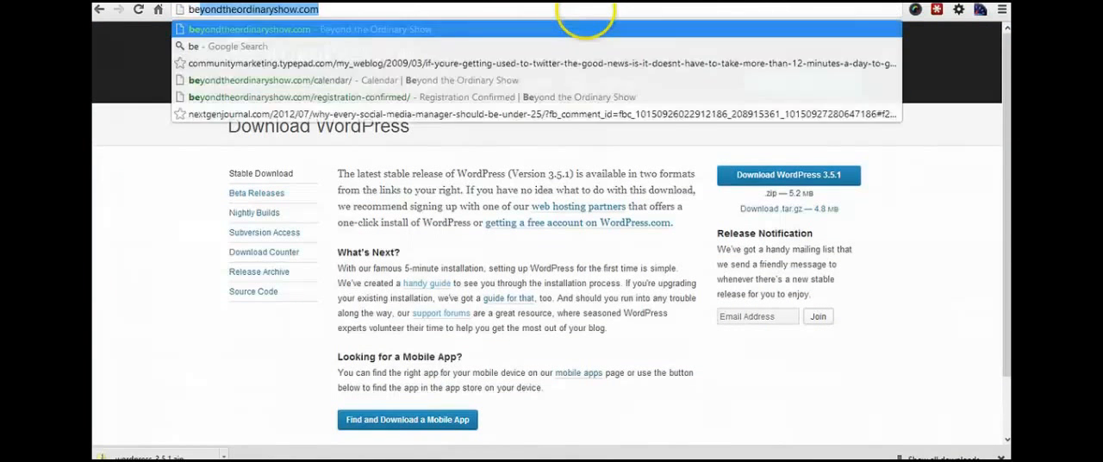
Enter beyondtheoffice.com/squeezepage in the browser address bar, fixing a typo along the way.
type("beyondtheoffice.com/")
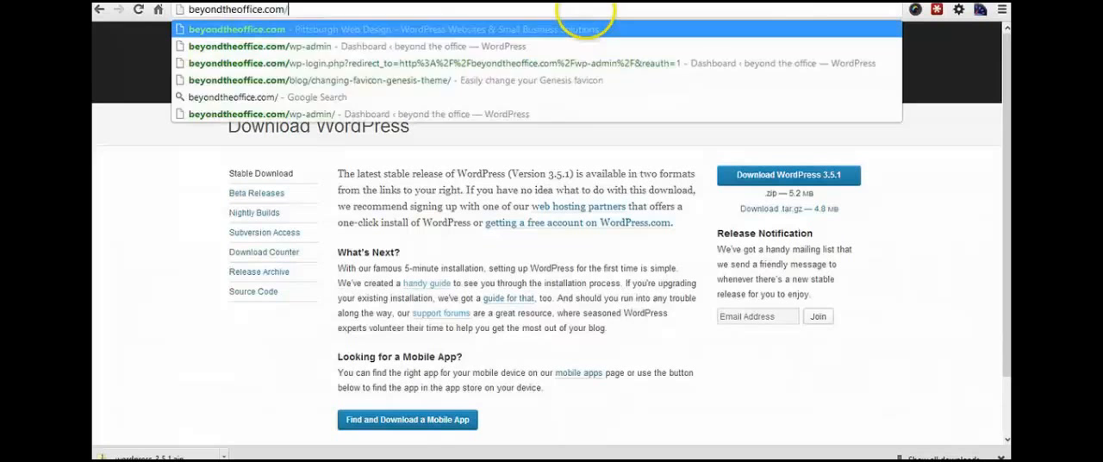
type("aq")
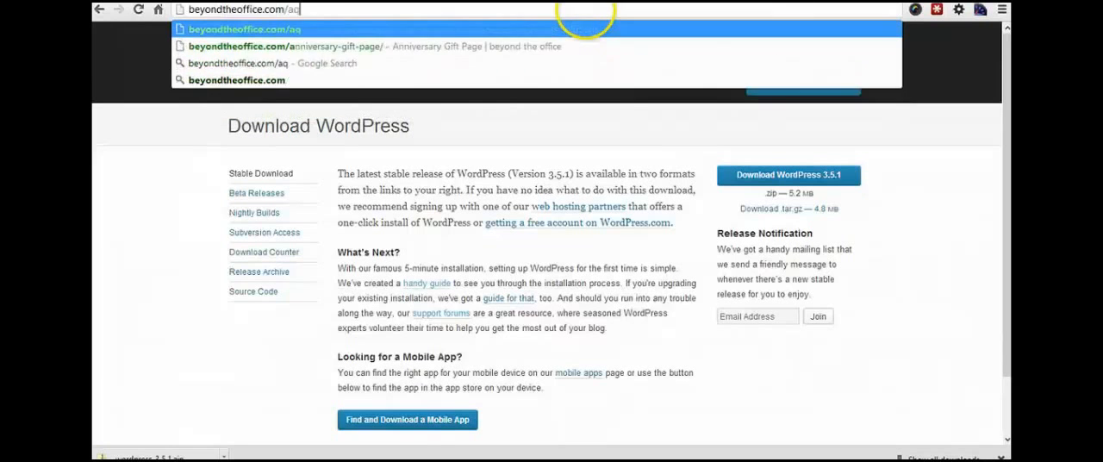
key("Backspace")
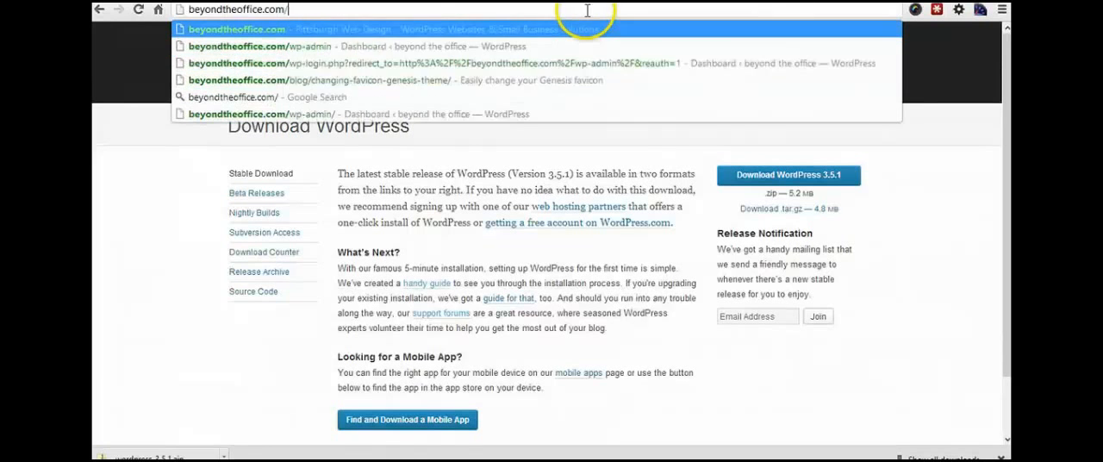
type("squeezepage/")
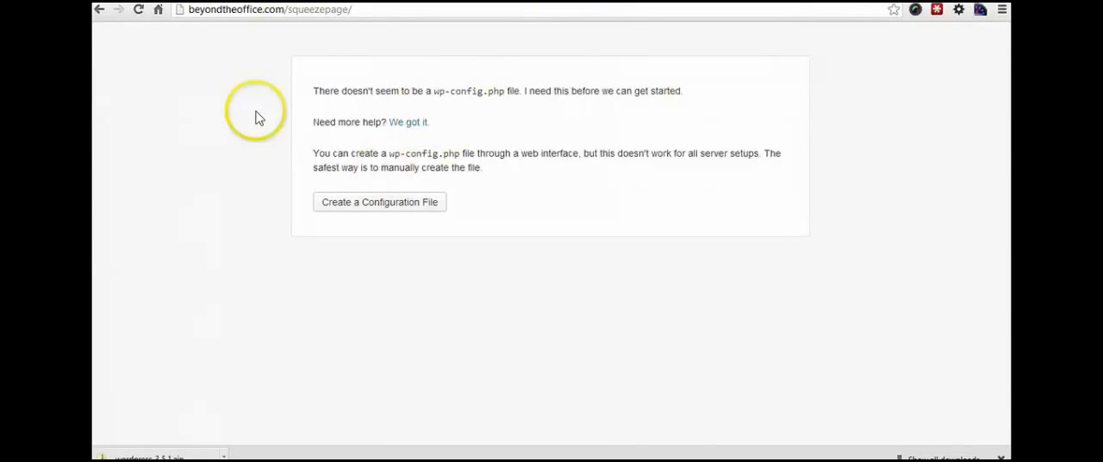
mouse_move(343, 35)
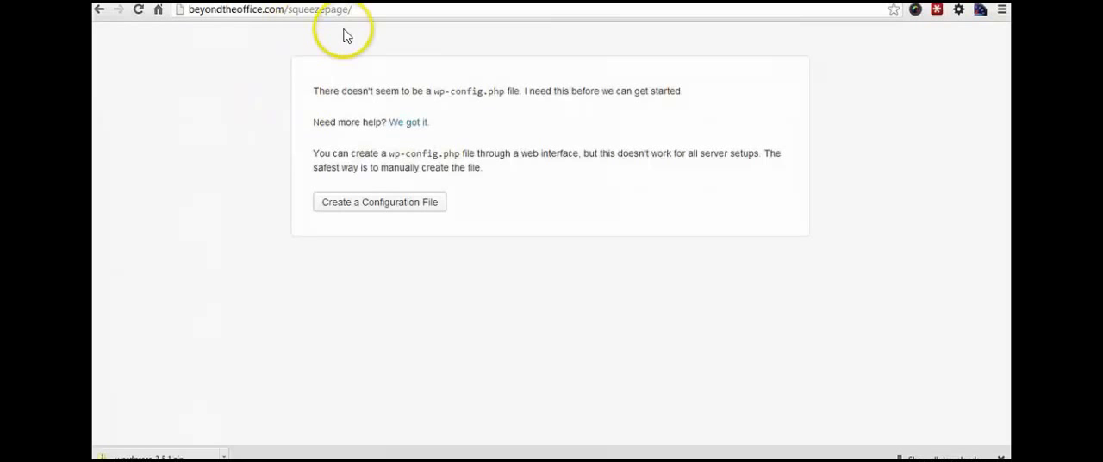
mouse_move(418, 173)
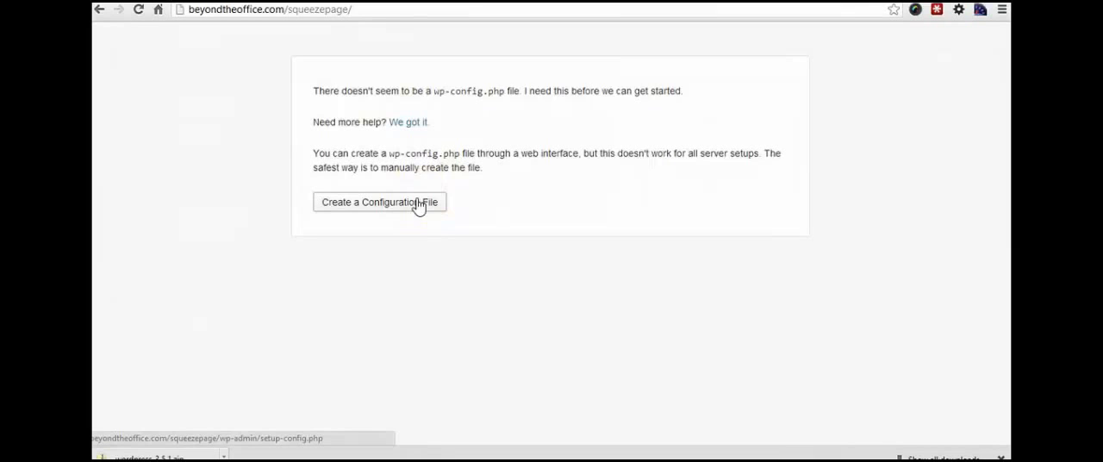
Start the configuration file and enter database subd, user subdu, password and host localhost.
left_click(379, 202)
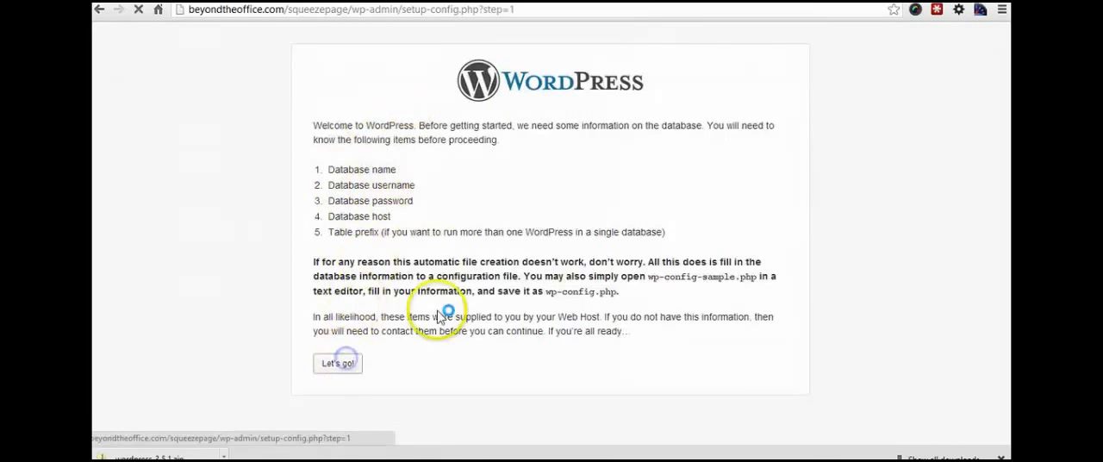
left_click(338, 362)
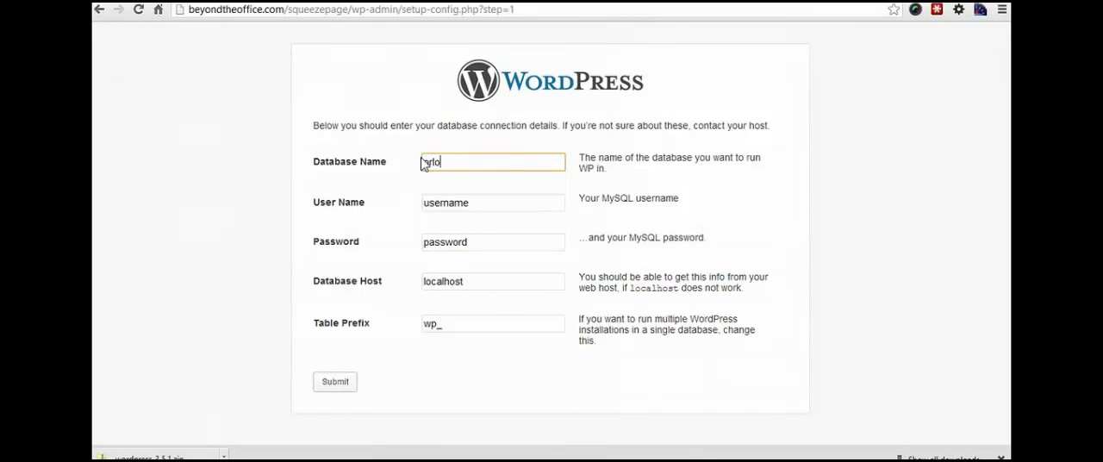
type("6887_subd")
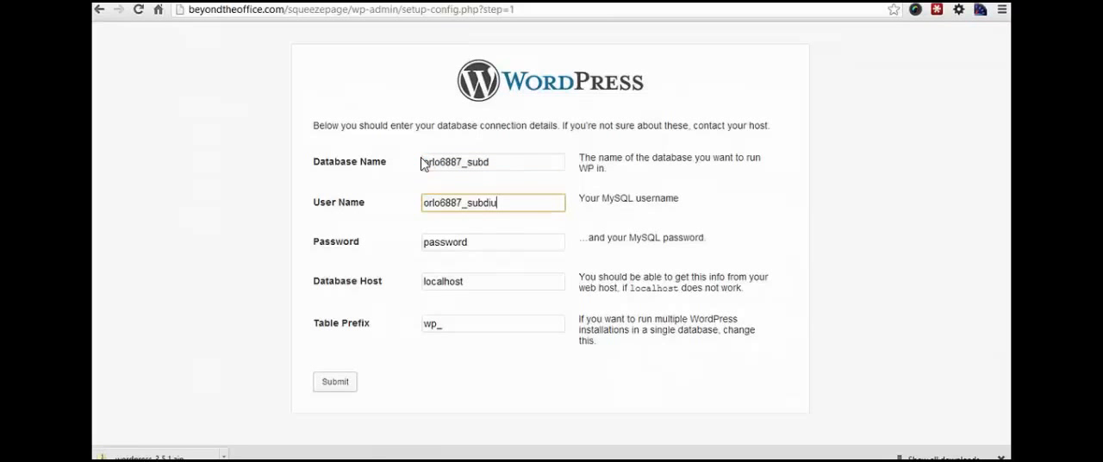
key("Backspace")
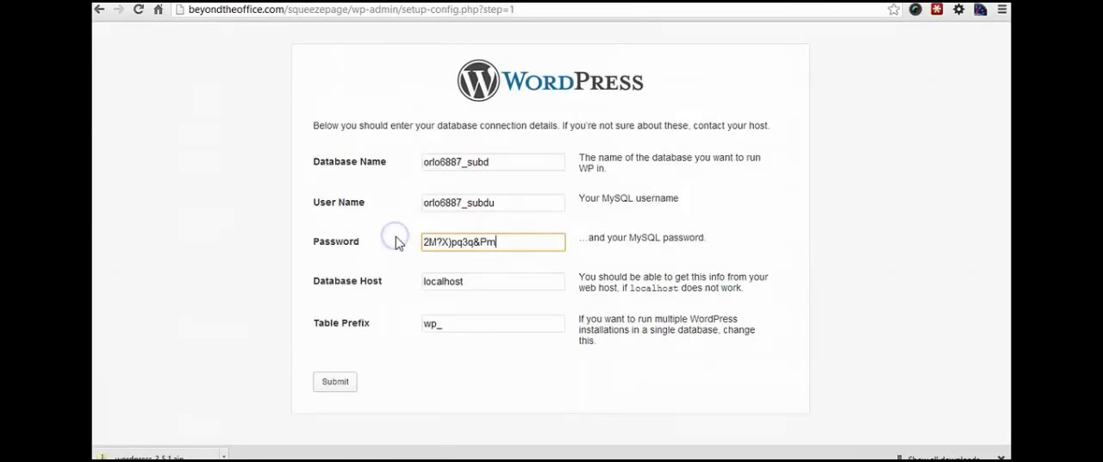
left_click(493, 281)
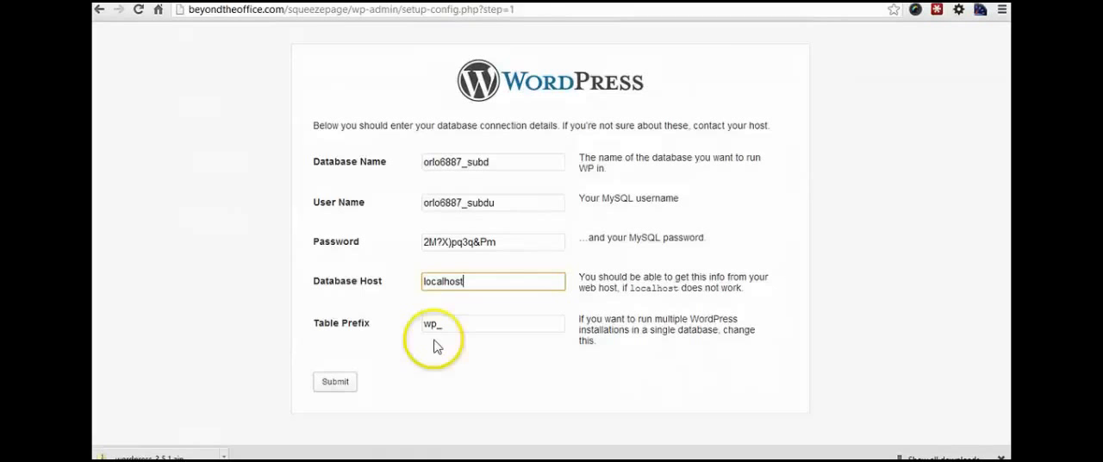
Change the table prefix from wp_ to subd_ and submit the connection details.
double_click(431, 323)
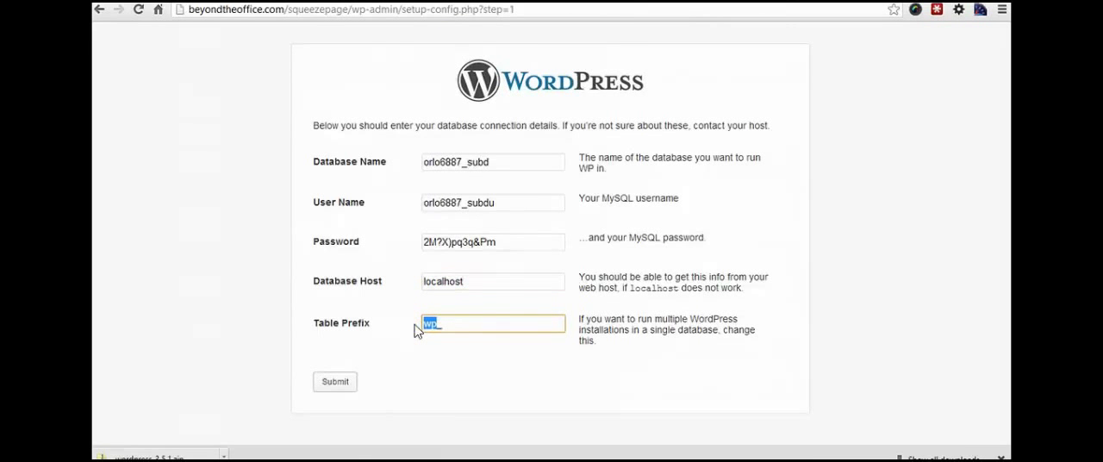
left_click(494, 323)
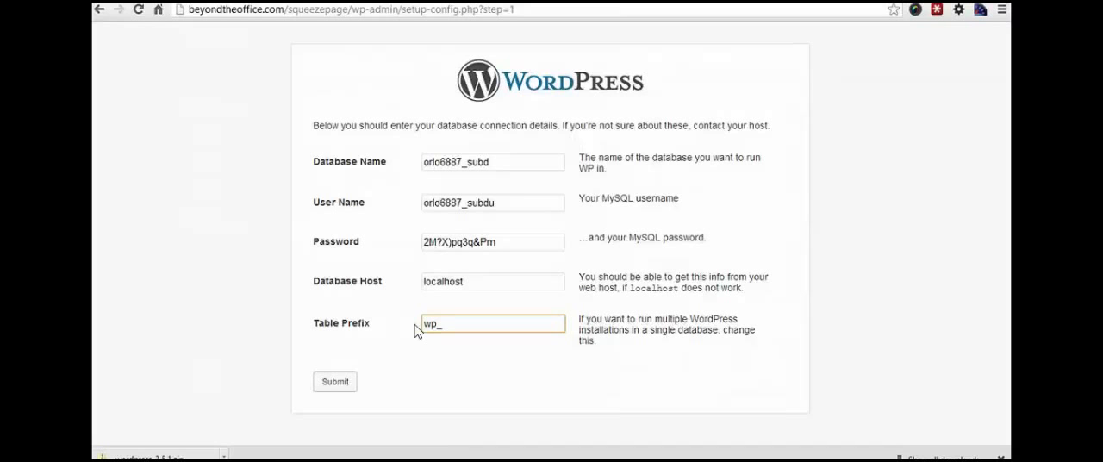
type("p_")
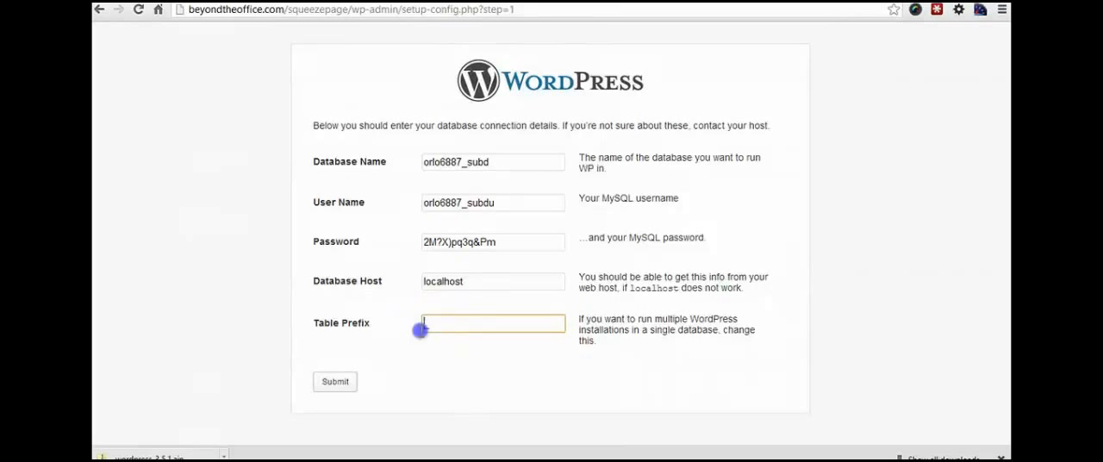
type("subd_")
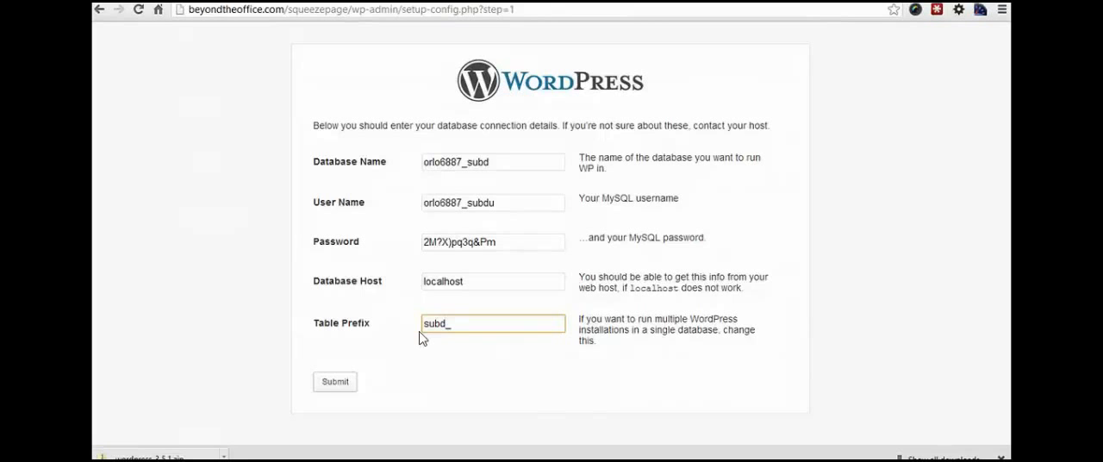
left_click(334, 381)
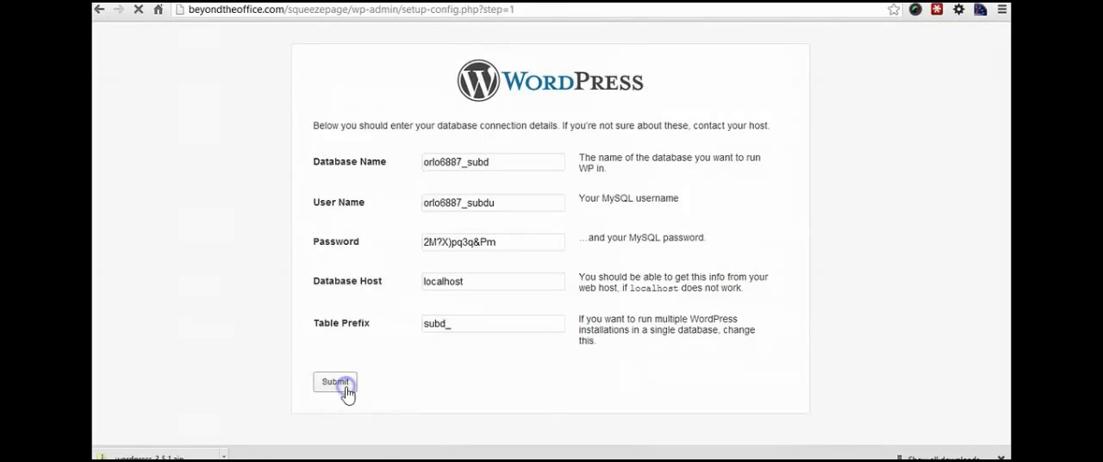
left_click(334, 382)
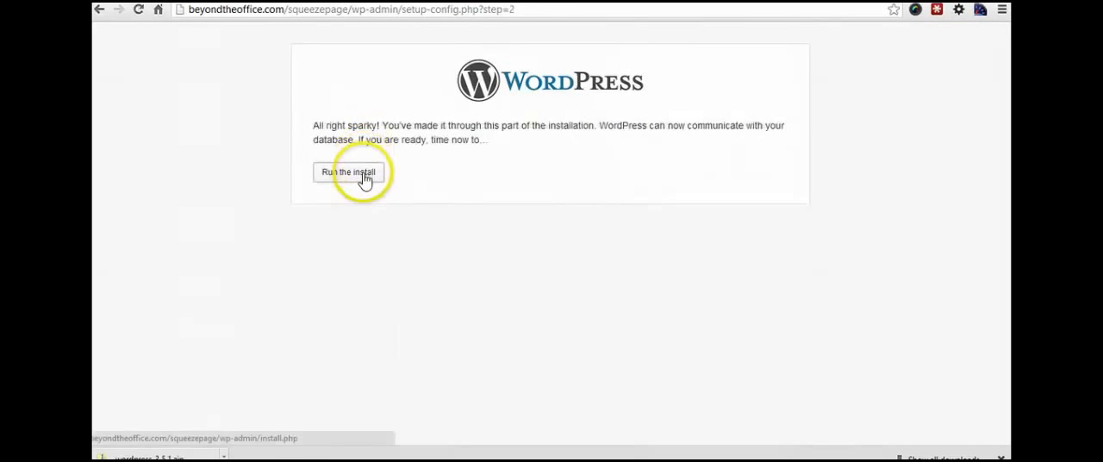
Install the 'Subdirectory Demo' site with admin user terri and search engine indexing disabled.
left_click(348, 171)
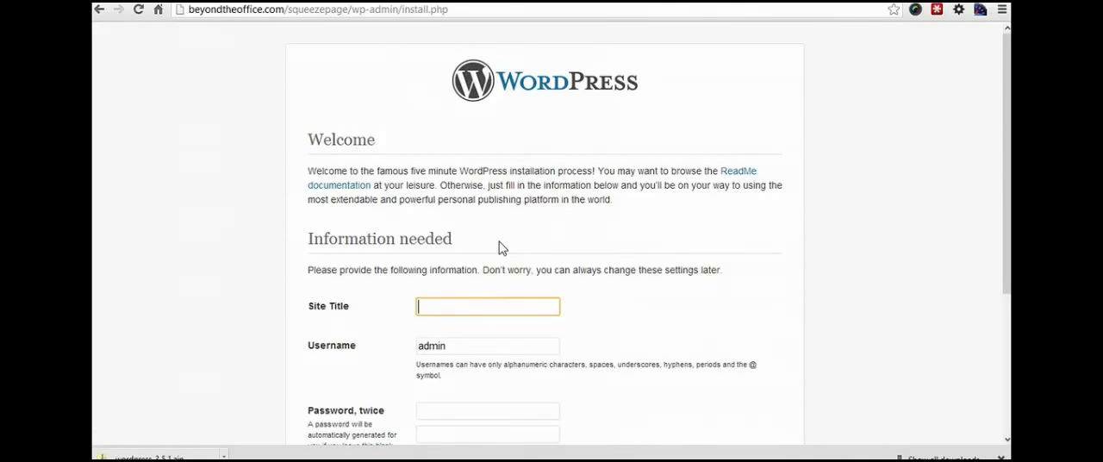
type("Subdirec")
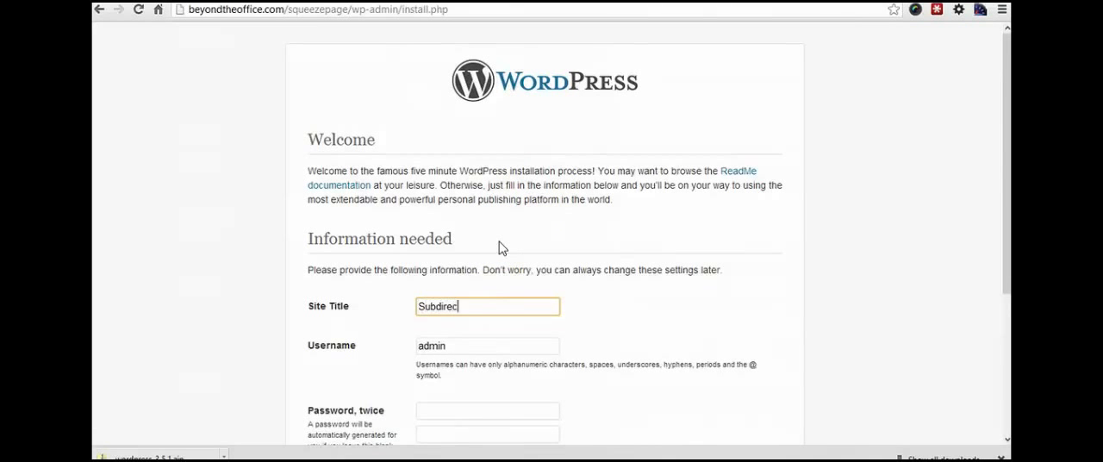
type("tory Demo")
left_click(487, 346)
type("terri")
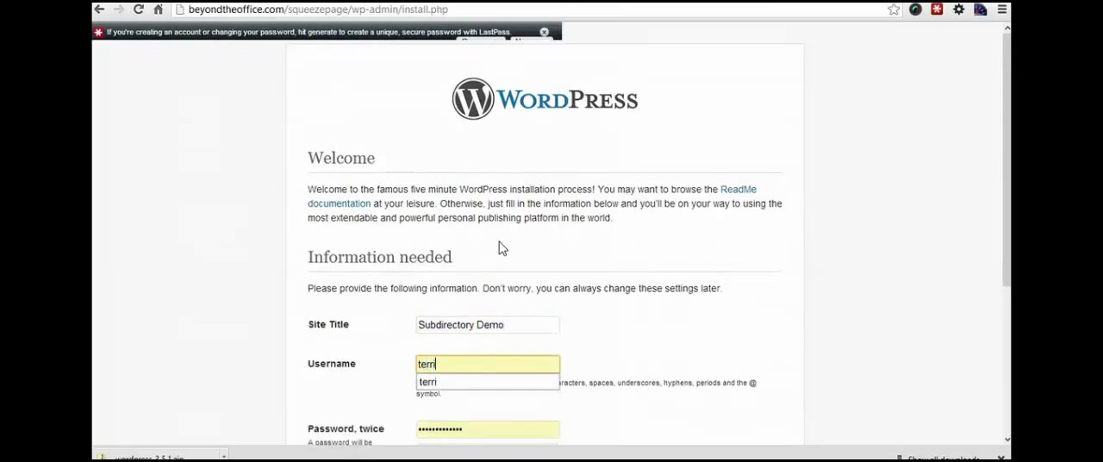
scroll("down", 3)
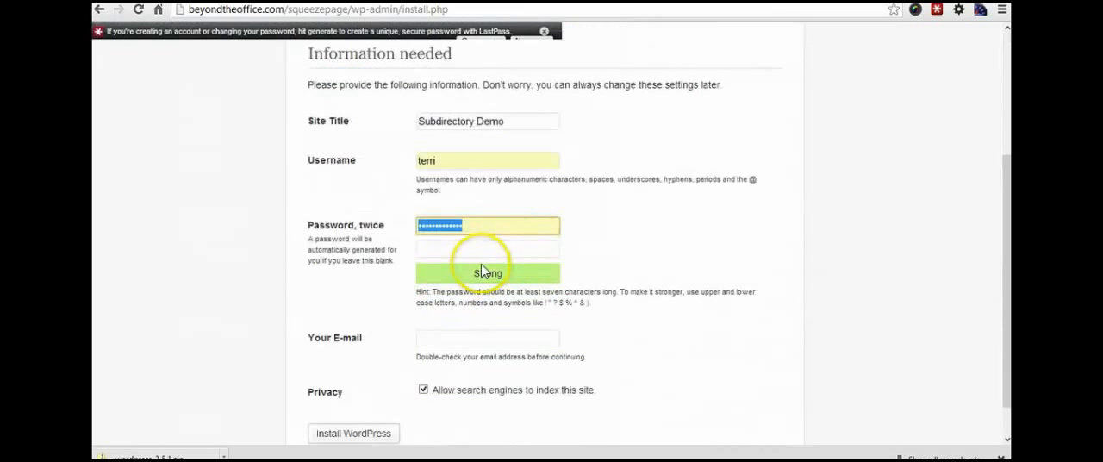
left_click(487, 225)
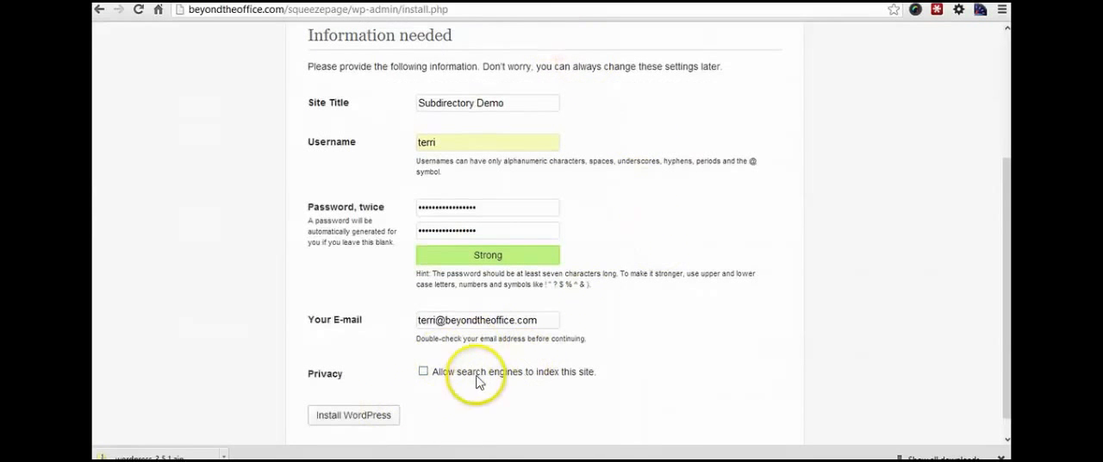
left_click(352, 415)
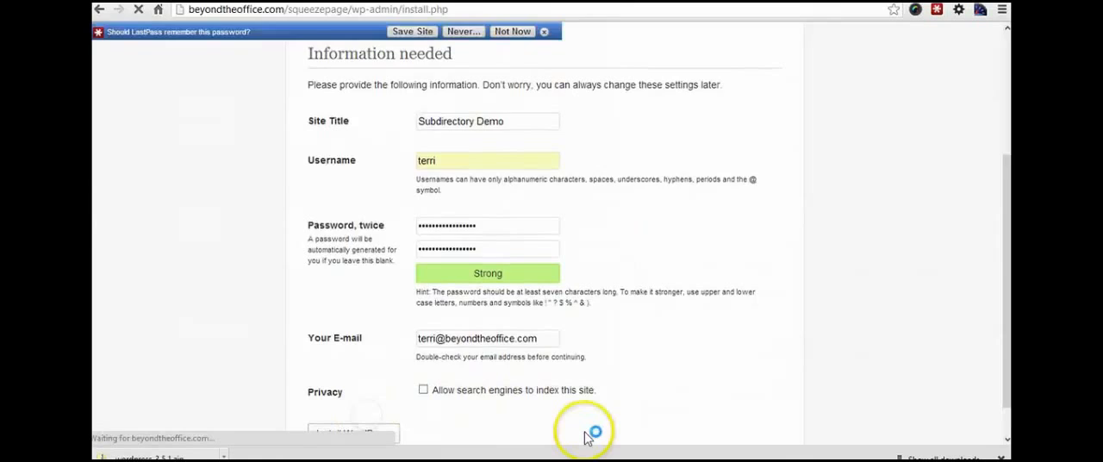
left_click(354, 431)
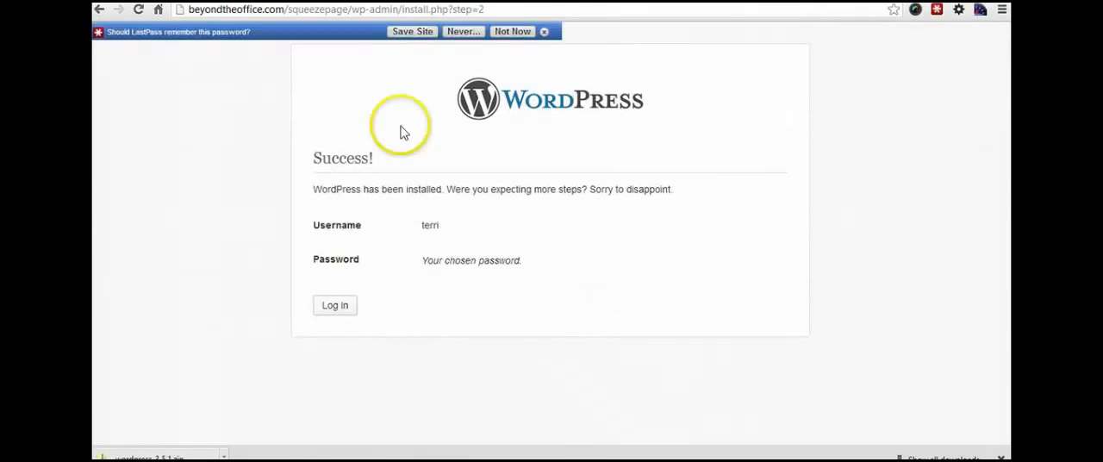
left_click(334, 305)
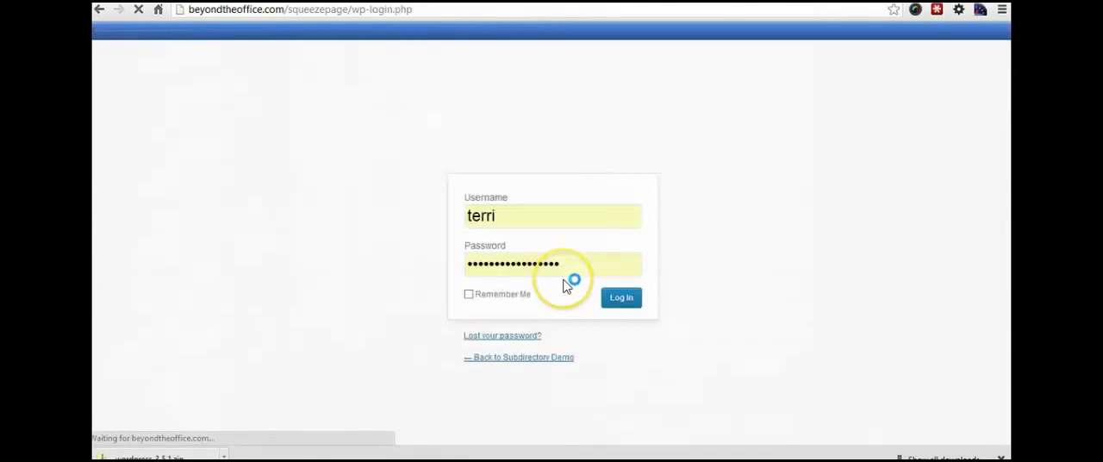
Log in as terri and dismiss the LastPass password-saving prompt.
left_click(621, 297)
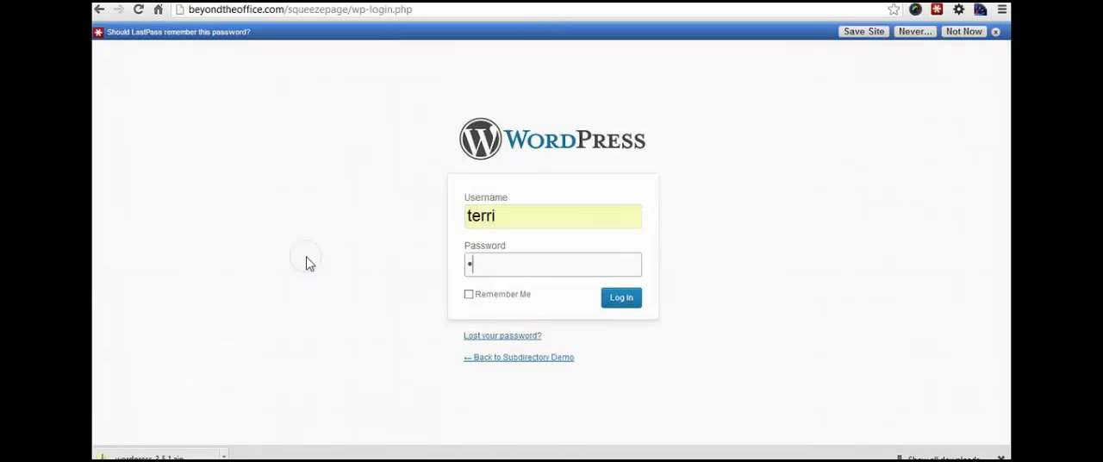
type("password")
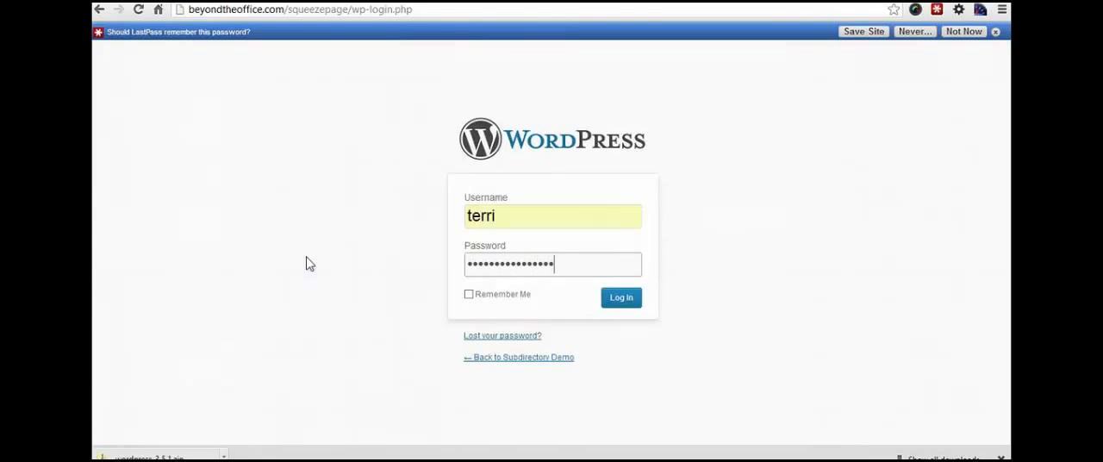
left_click(621, 297)
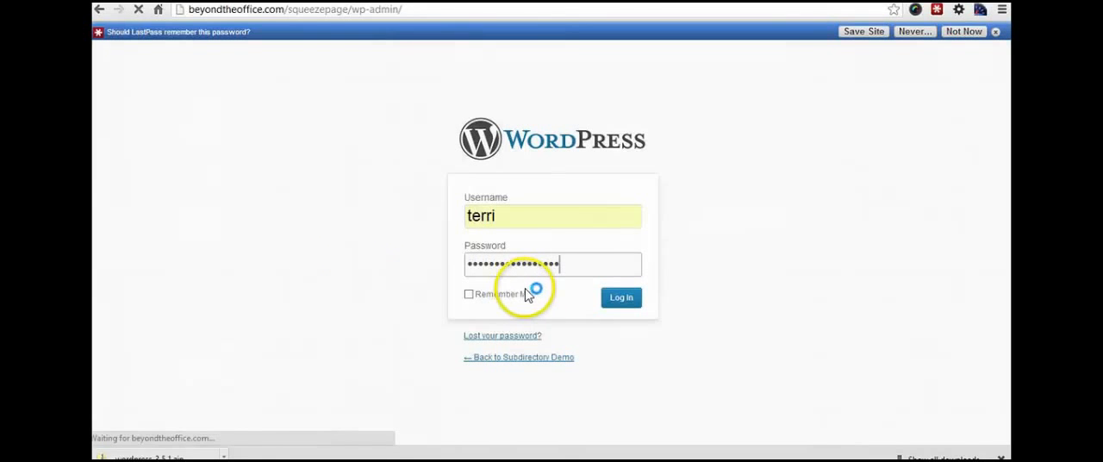
left_click(621, 297)
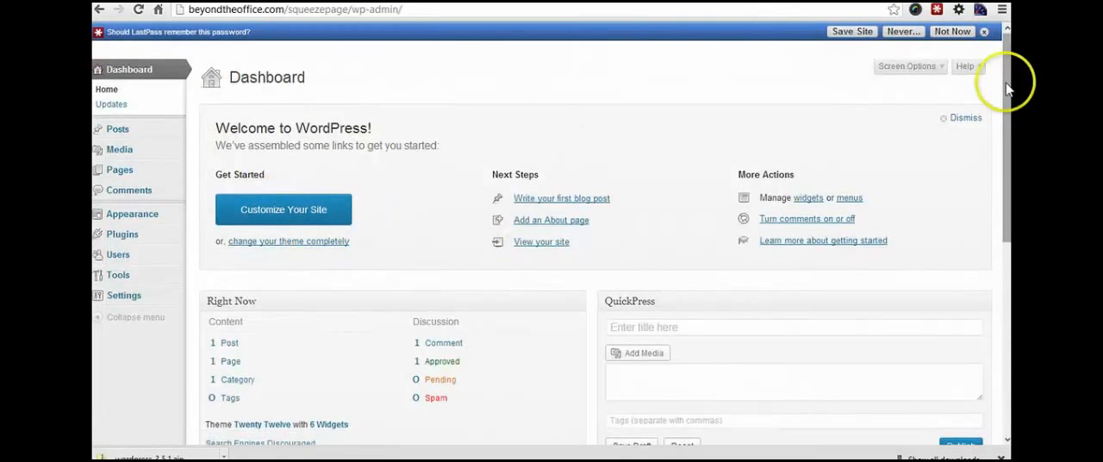
left_click(984, 32)
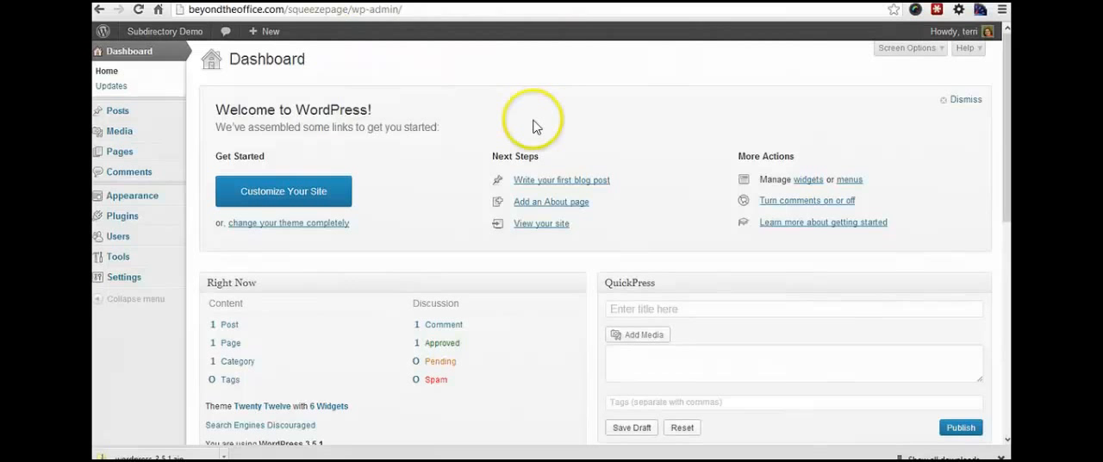
mouse_move(529, 129)
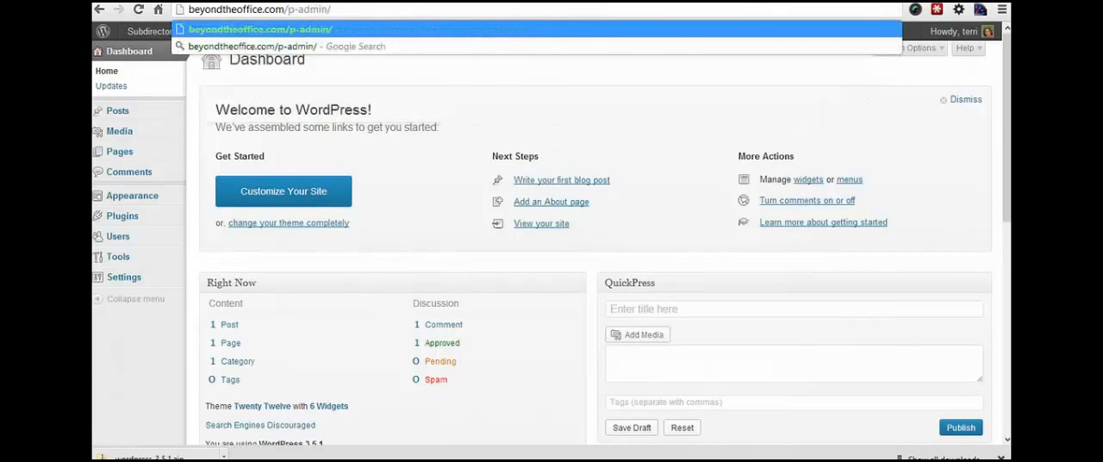
type("wp-admin/")
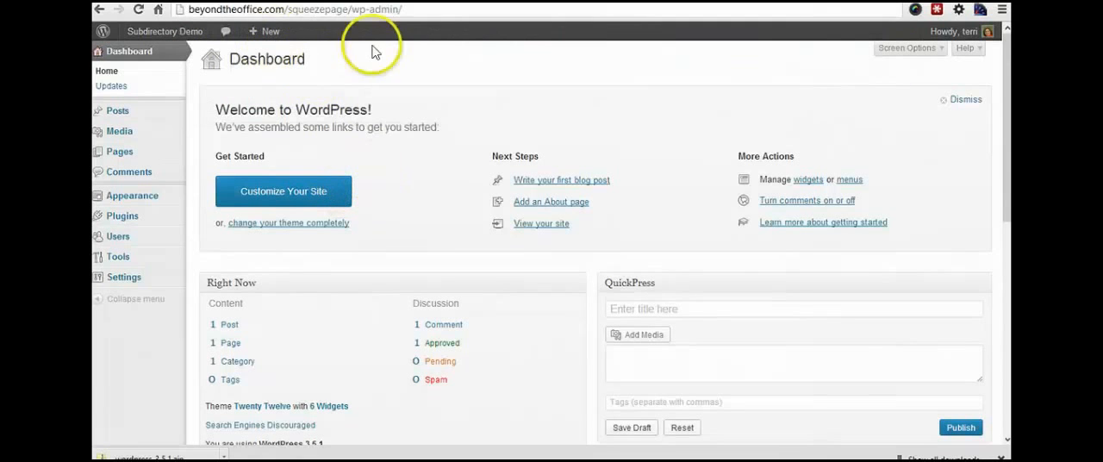
mouse_move(349, 13)
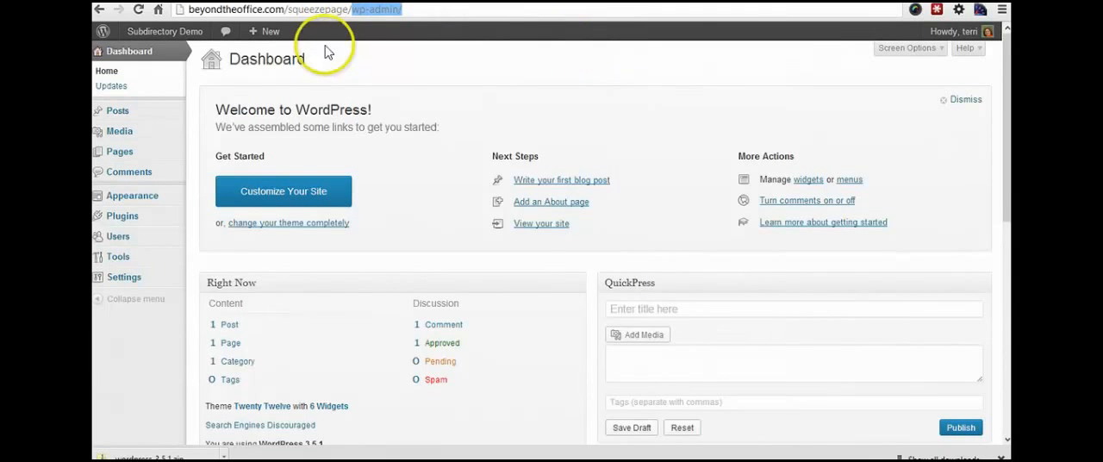
mouse_move(360, 34)
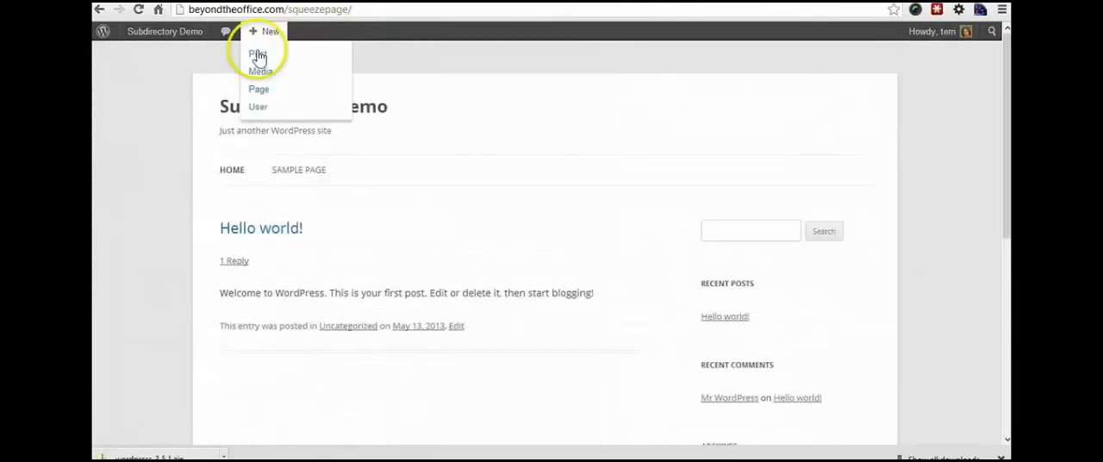
Visit the Subdirectory Demo front page at beyondtheoffice.com/squeezepage from the admin toolbar.
left_click(263, 110)
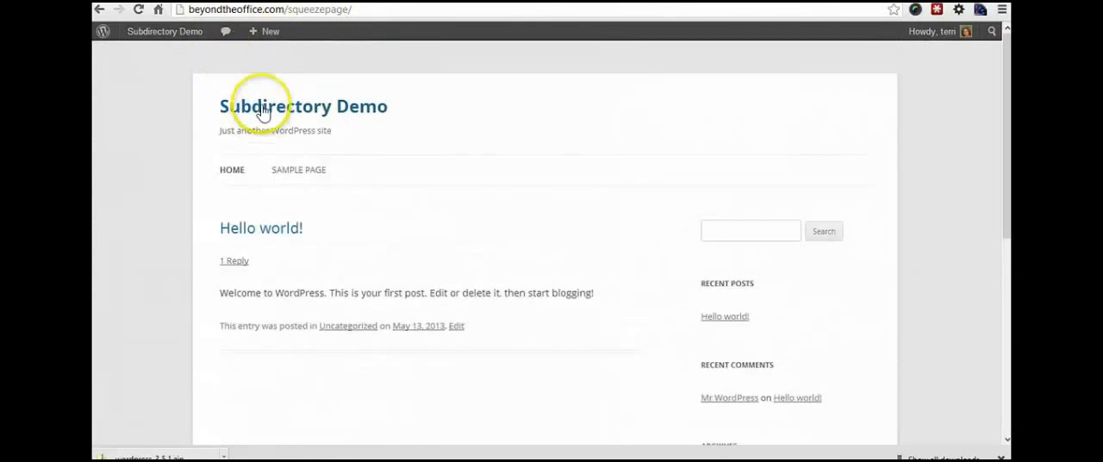
mouse_move(323, 25)
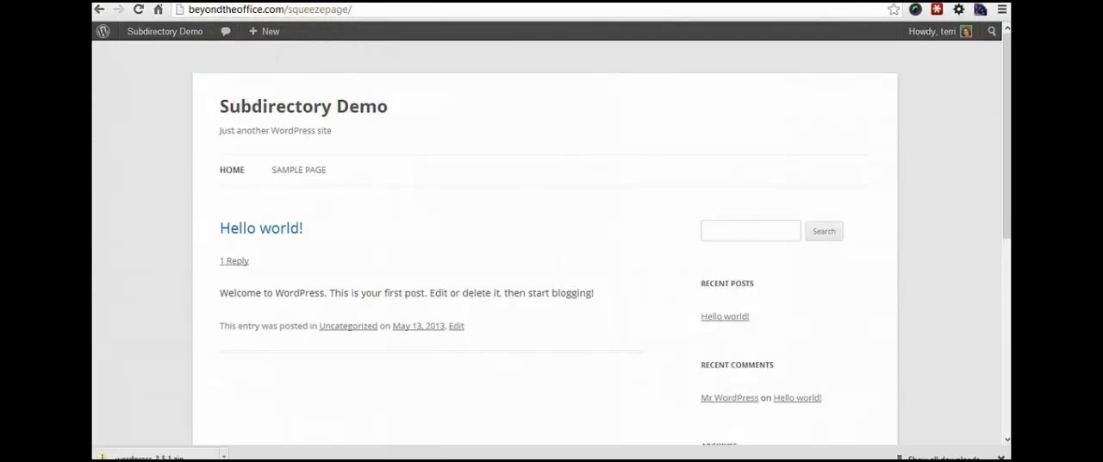
mouse_move(525, 98)
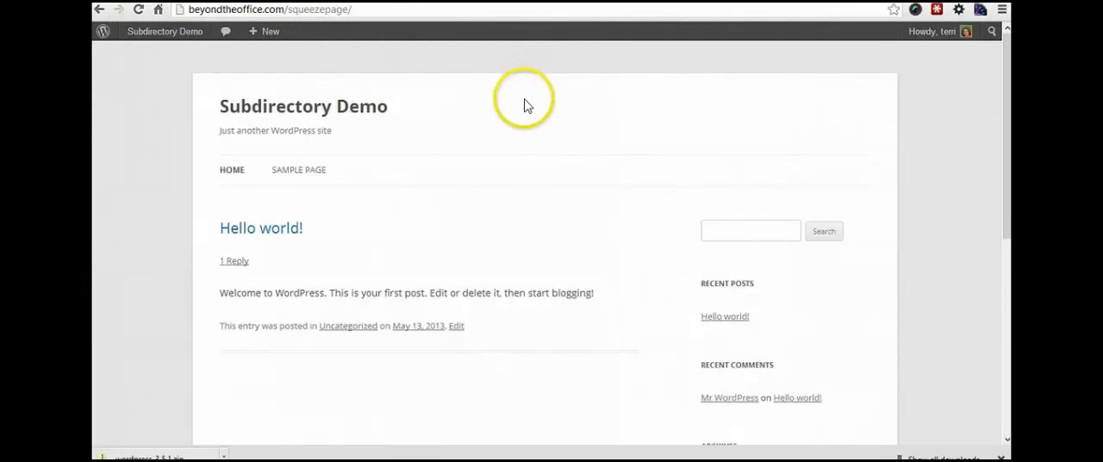
mouse_move(541, 128)
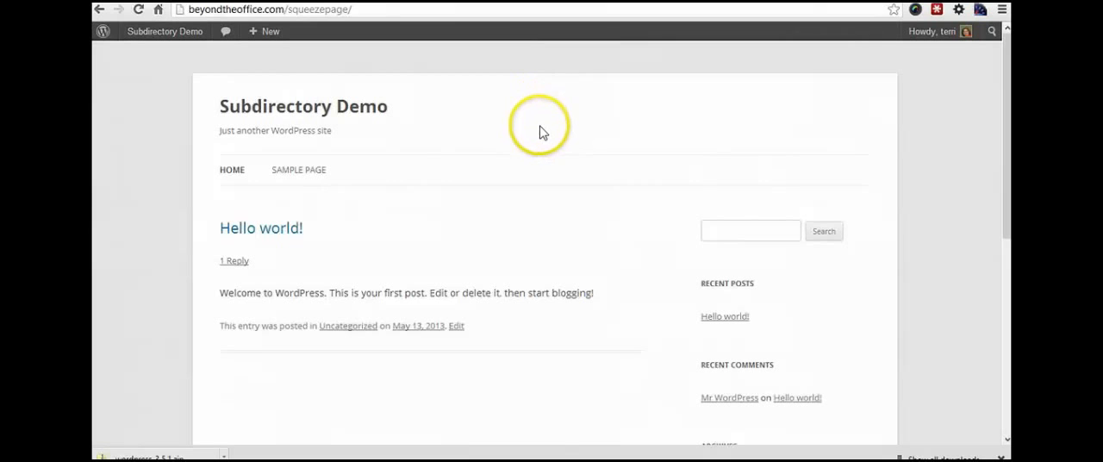
mouse_move(503, 216)
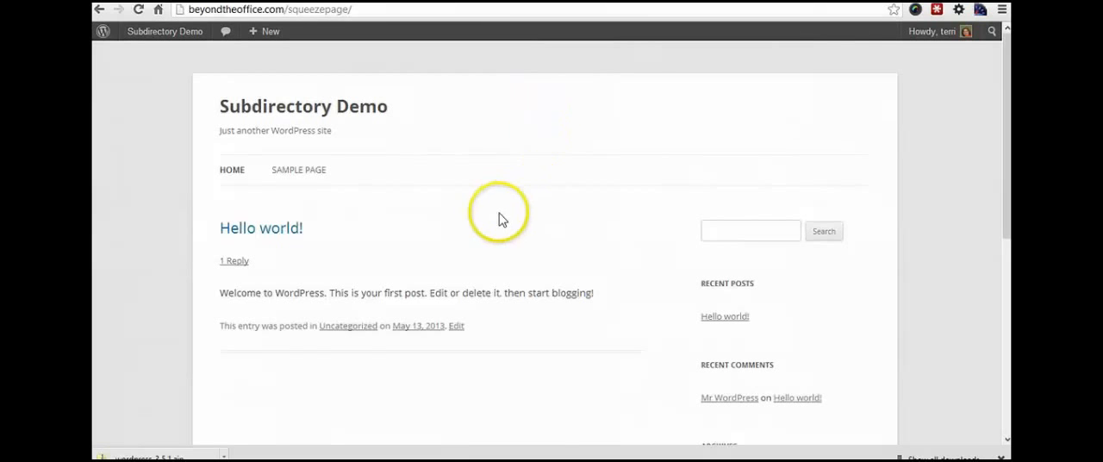
mouse_move(498, 217)
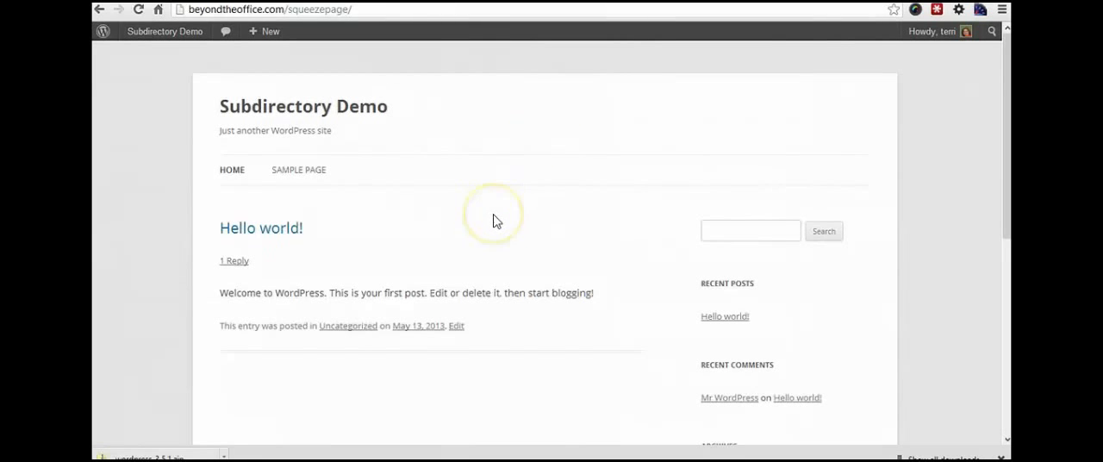
mouse_move(509, 209)
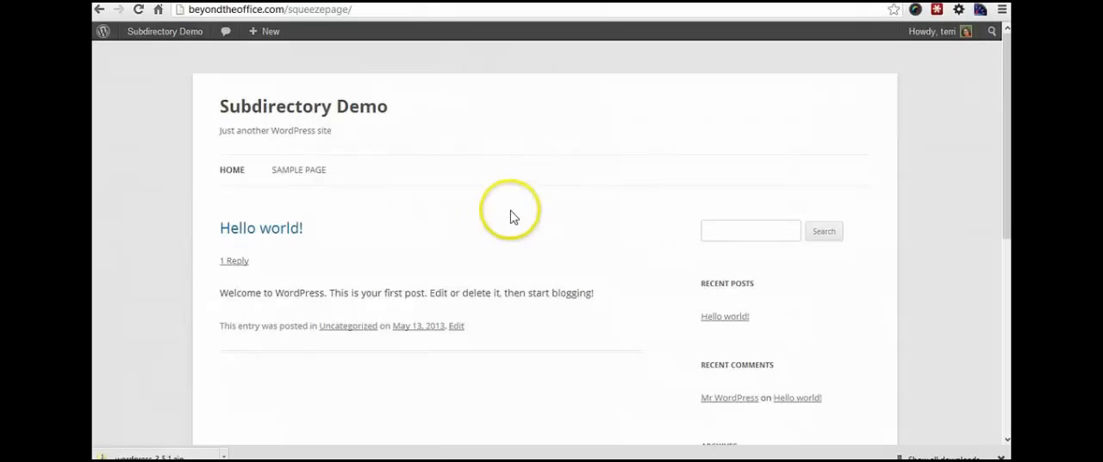
mouse_move(568, 242)
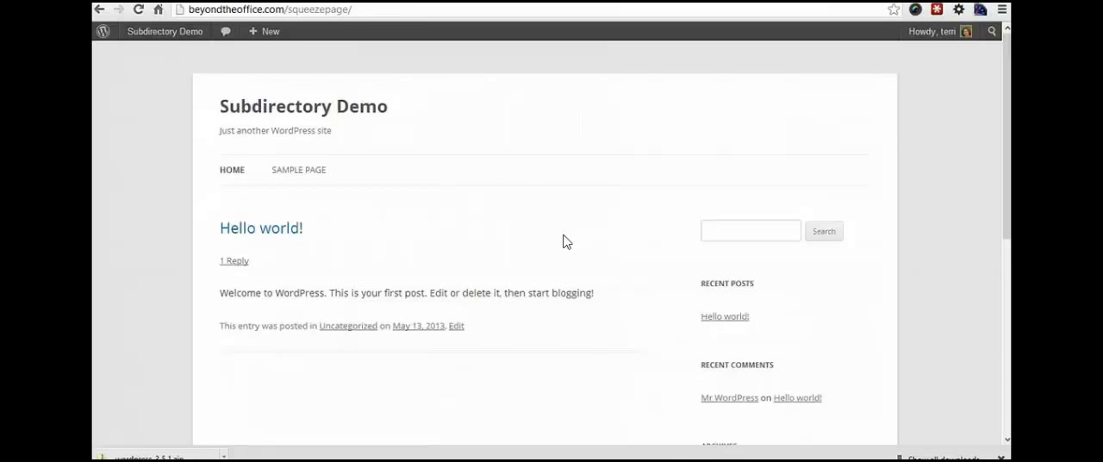
mouse_move(424, 428)
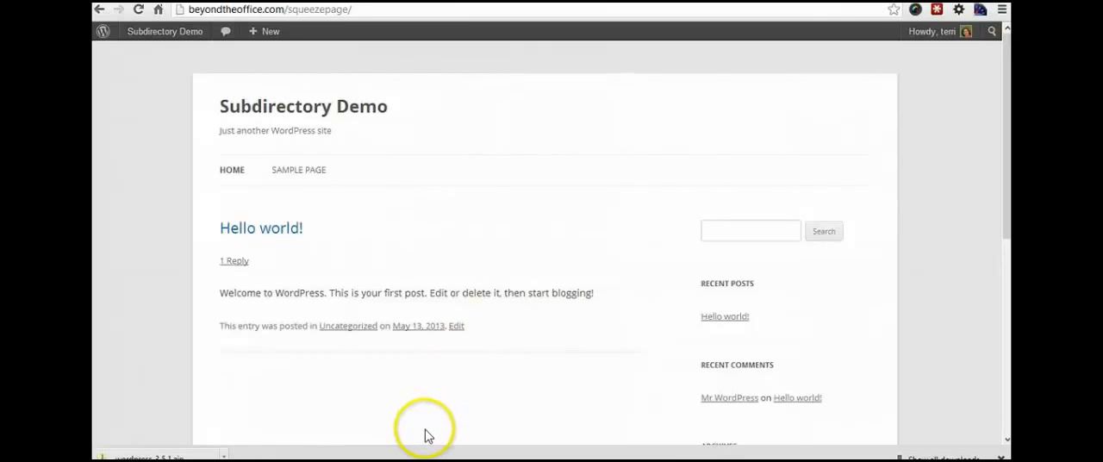